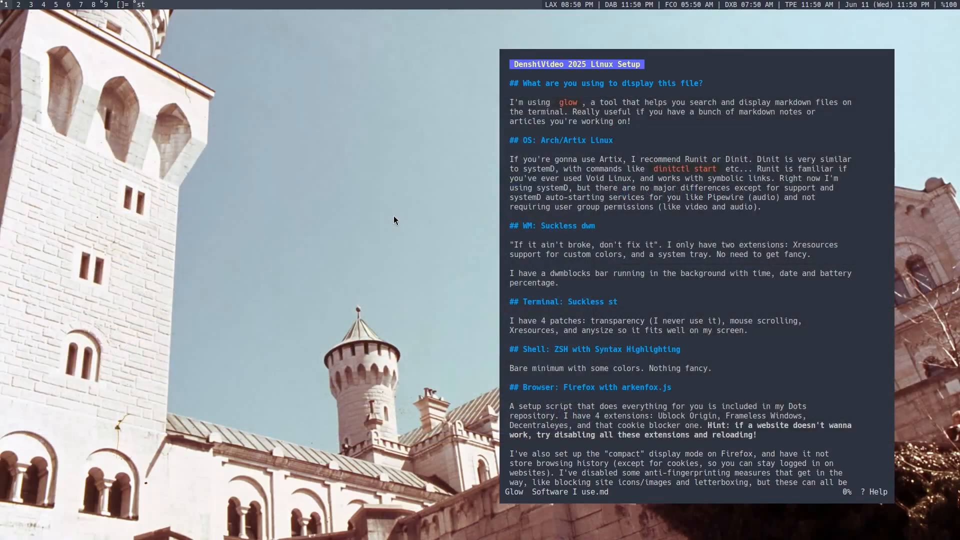
{"action": "mouse_move", "coordinate": [397, 219]}
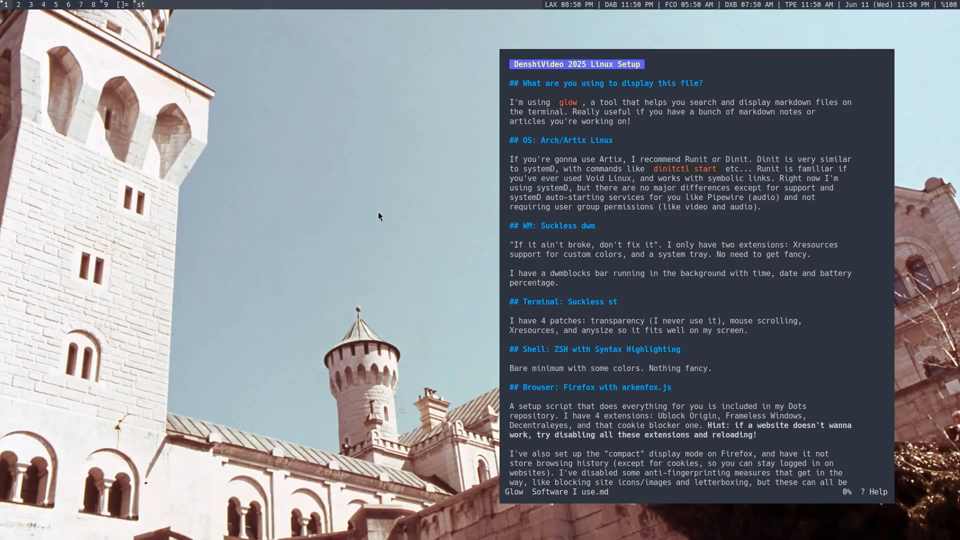
{"action": "mouse_move", "coordinate": [624, 212]}
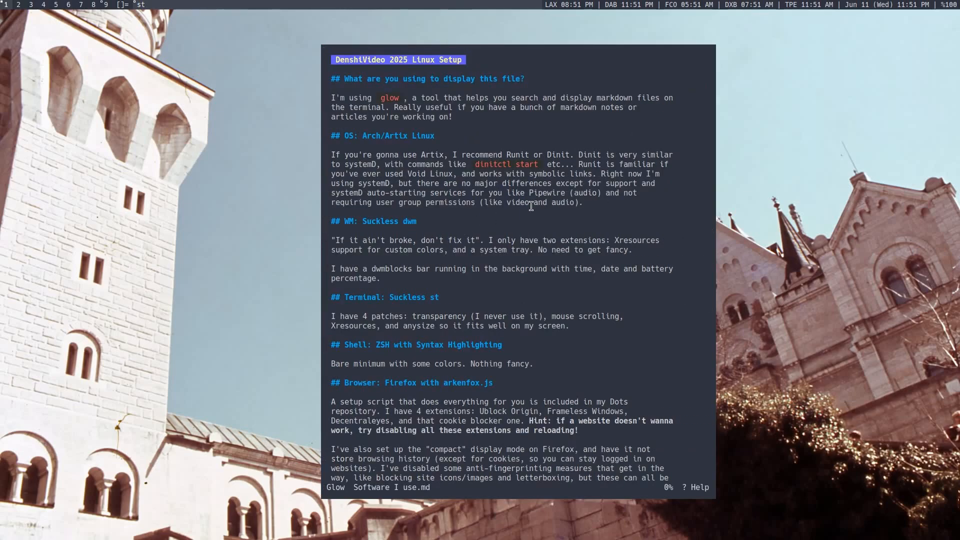
Step: Scroll through the Software I use notes in the floating Glow window
{"action": "scroll", "scroll_direction": "down", "scroll_amount": 3}
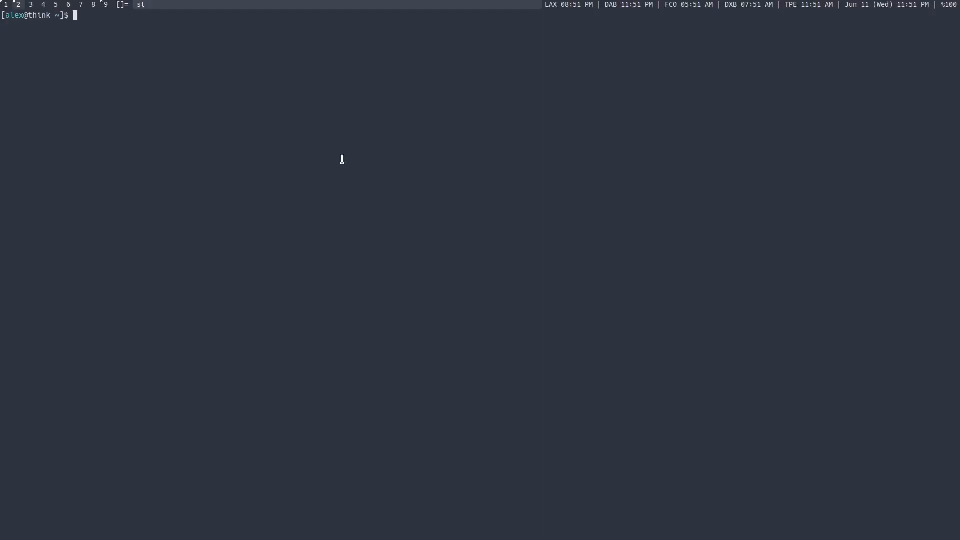
Step: Run fastfetch at the fresh shell prompt on workspace 2
{"action": "type", "text": "fastfetch"}
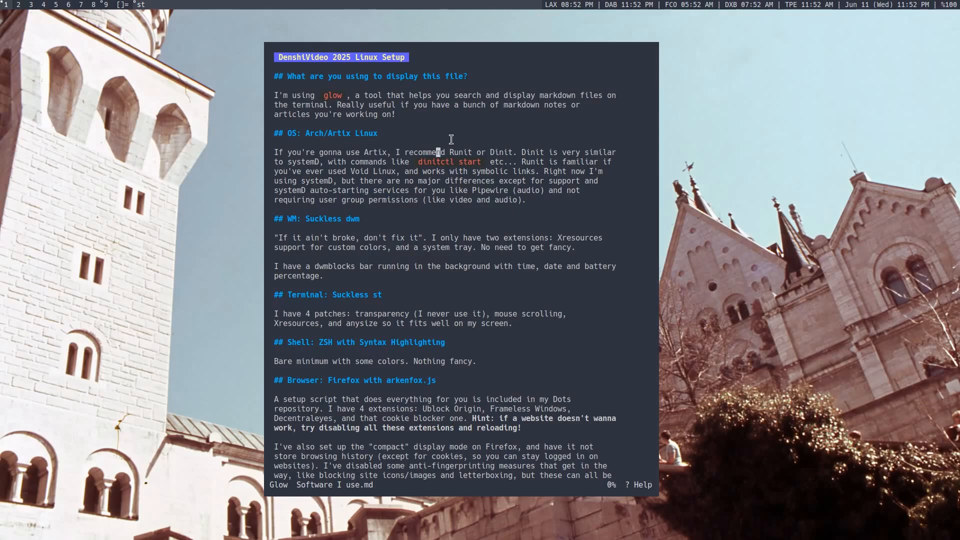
Step: Scroll the Glow notes down to the PCManFM and Zathura sections, about 22% through
{"action": "double_click", "coordinate": [504, 152]}
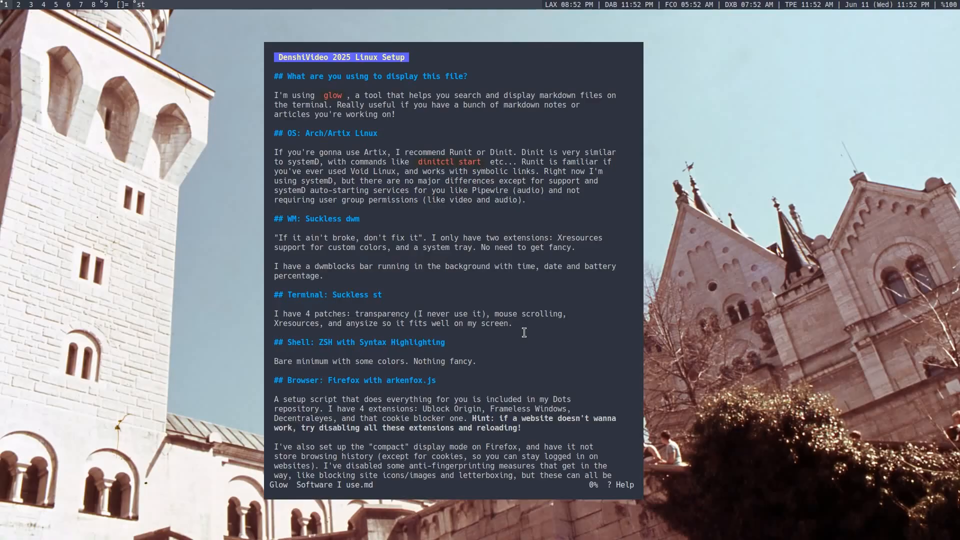
{"action": "scroll", "scroll_direction": "down", "scroll_amount": 3}
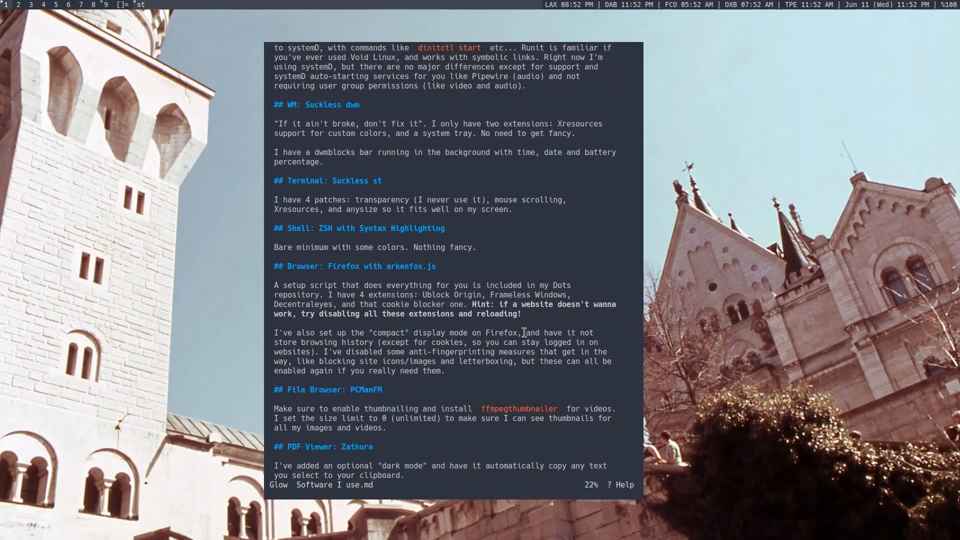
{"action": "scroll", "scroll_direction": "down", "scroll_amount": 3}
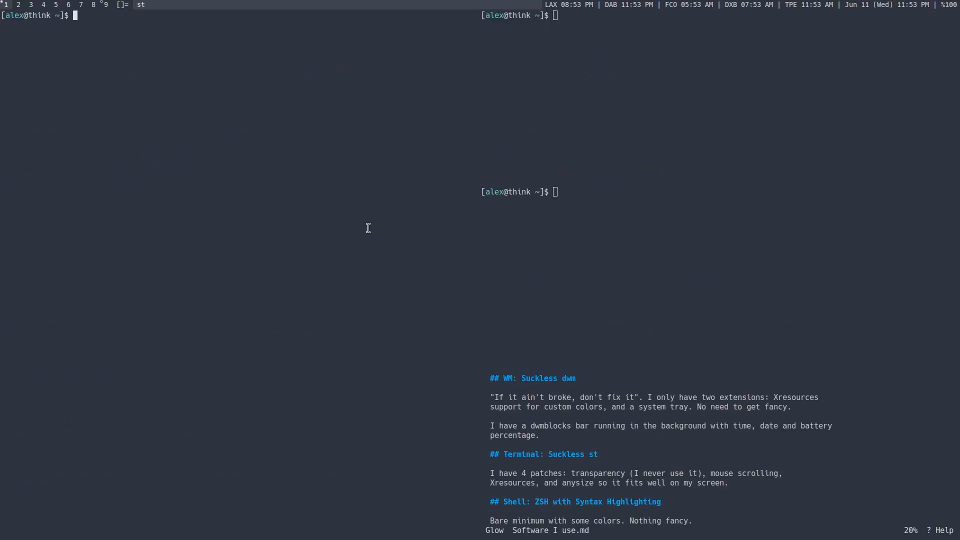
Step: Scroll the Glow notes to about a third while PCManFM sits tiled beside them
{"action": "scroll", "scroll_direction": "down", "scroll_amount": 3}
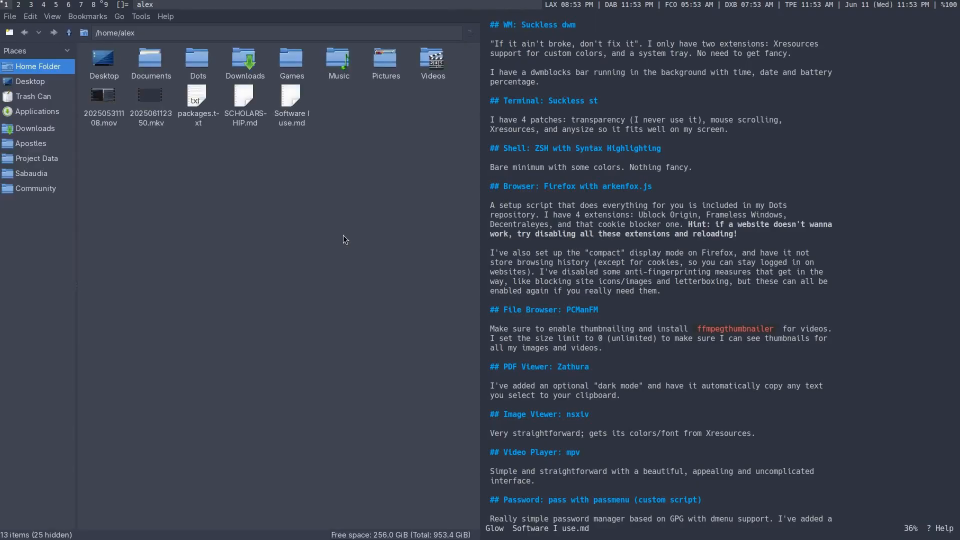
{"action": "mouse_move", "coordinate": [165, 179]}
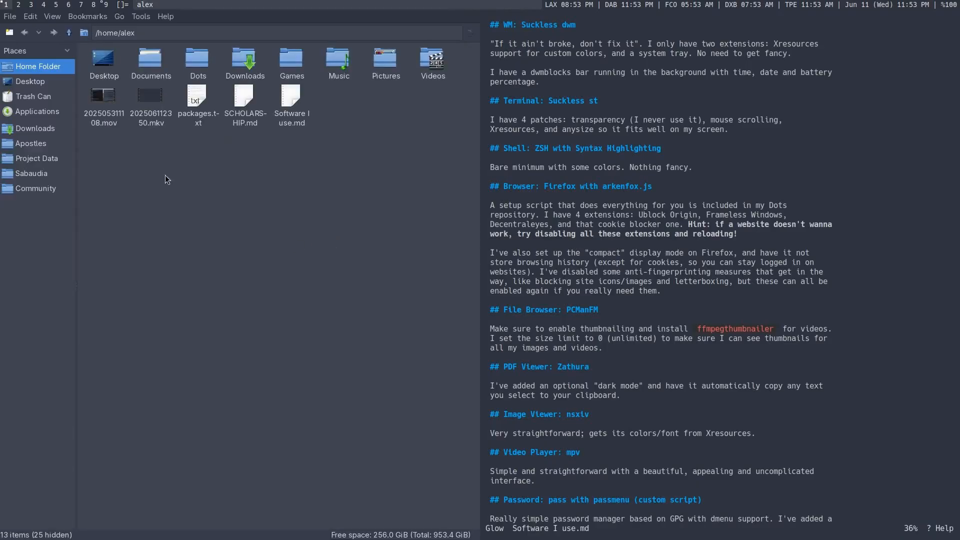
{"action": "mouse_move", "coordinate": [325, 129]}
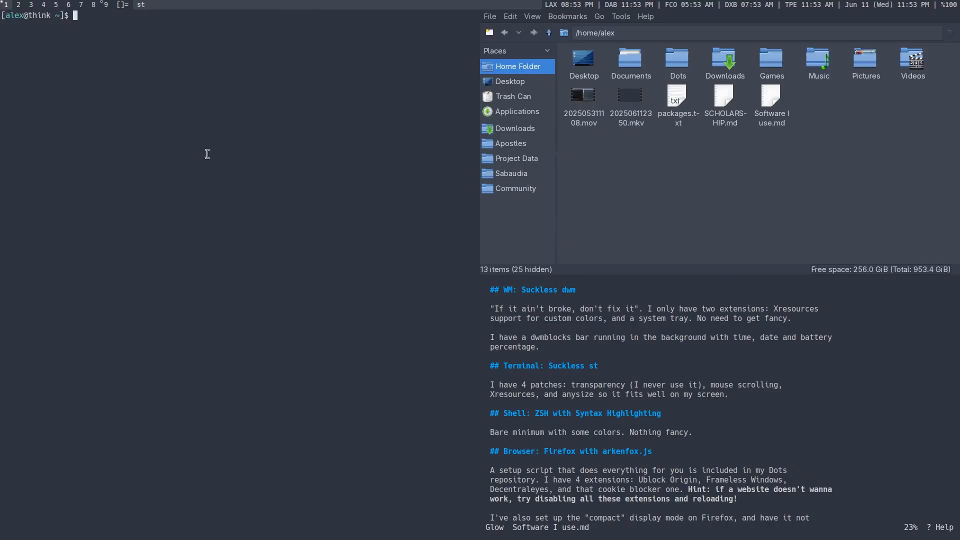
{"action": "mouse_move", "coordinate": [369, 173]}
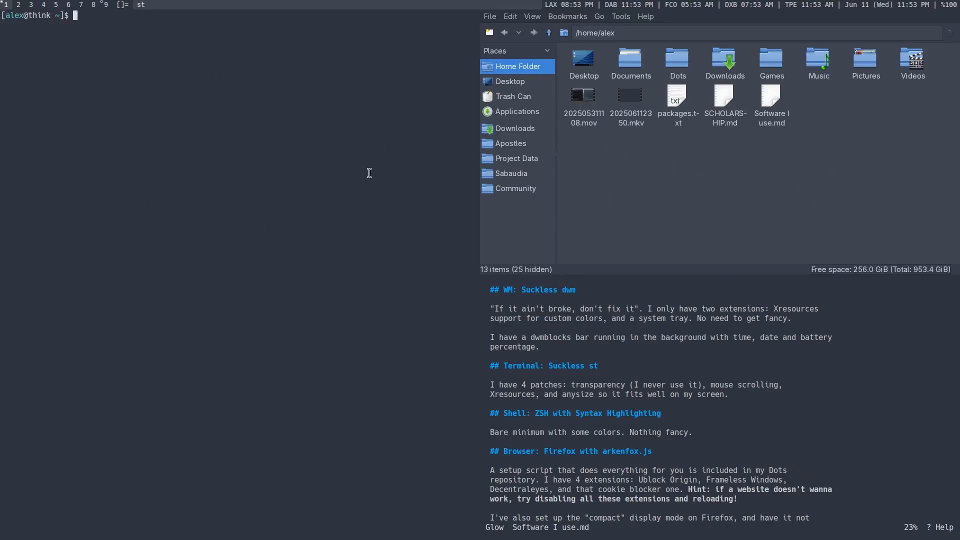
{"action": "mouse_move", "coordinate": [290, 182]}
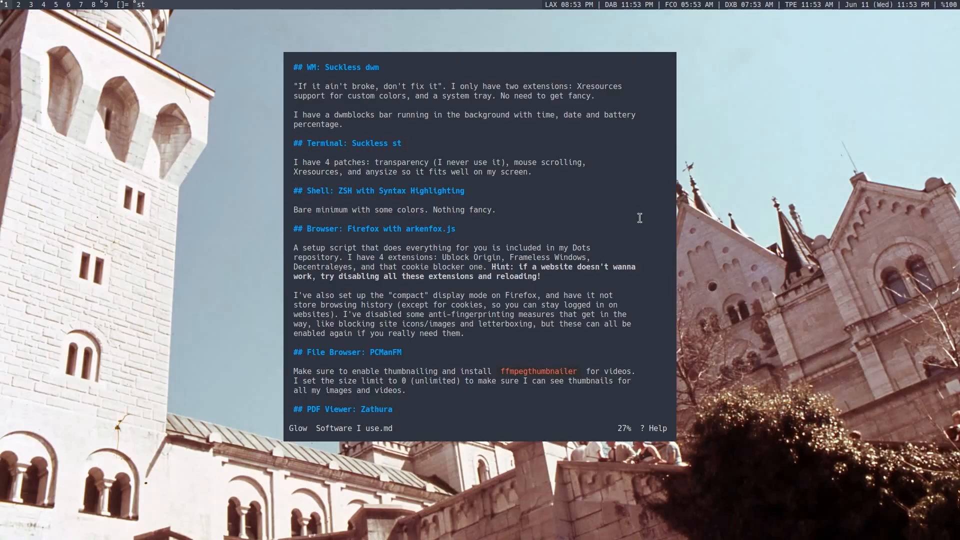
{"action": "mouse_move", "coordinate": [502, 165]}
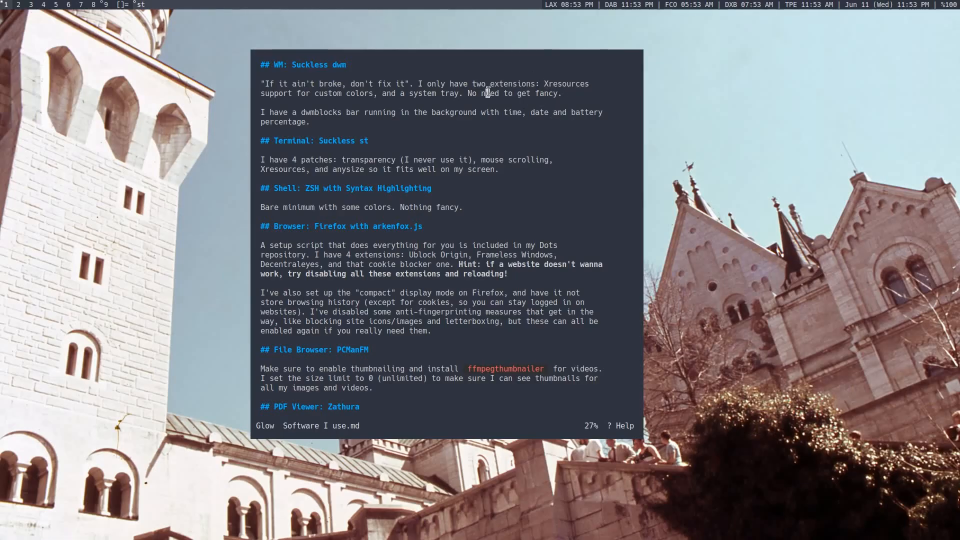
{"action": "mouse_move", "coordinate": [160, 5]}
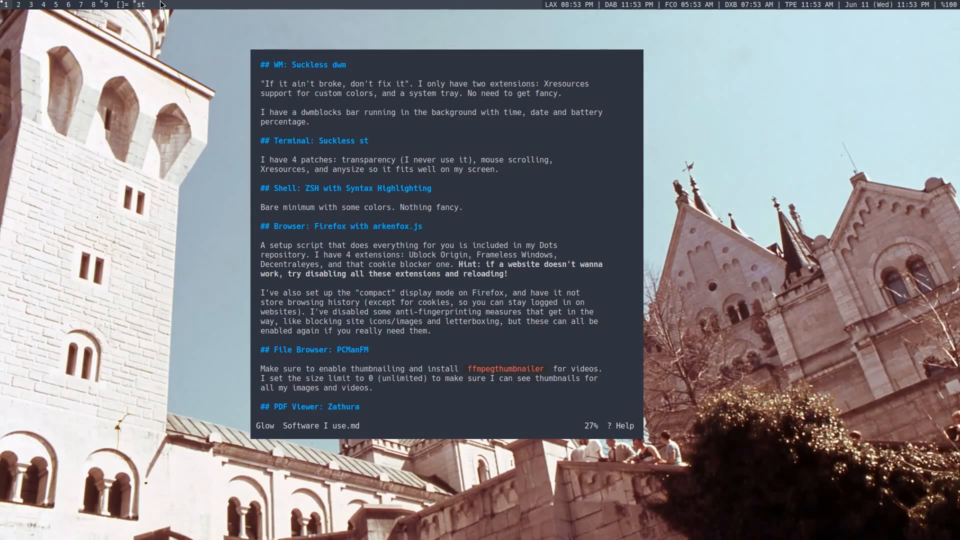
{"action": "mouse_move", "coordinate": [649, 11]}
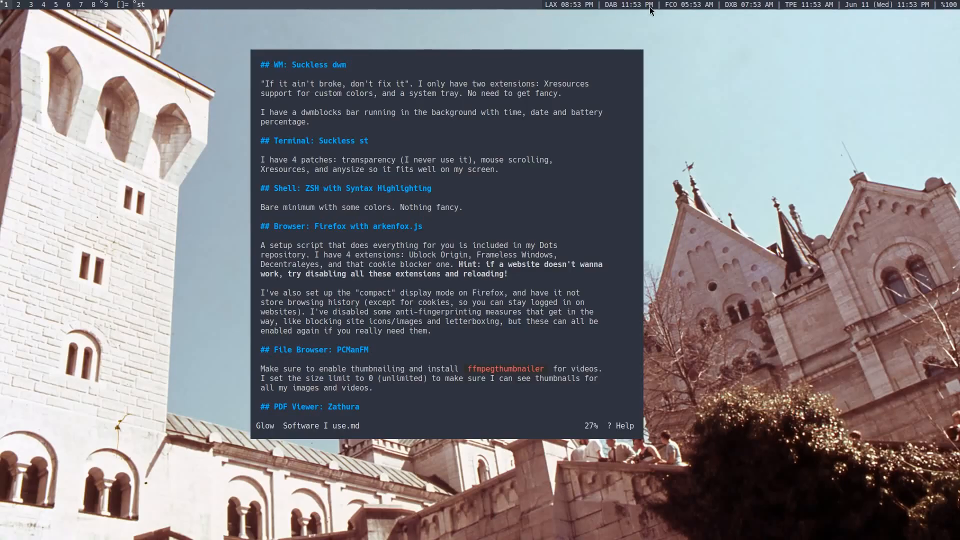
{"action": "mouse_move", "coordinate": [342, 35]}
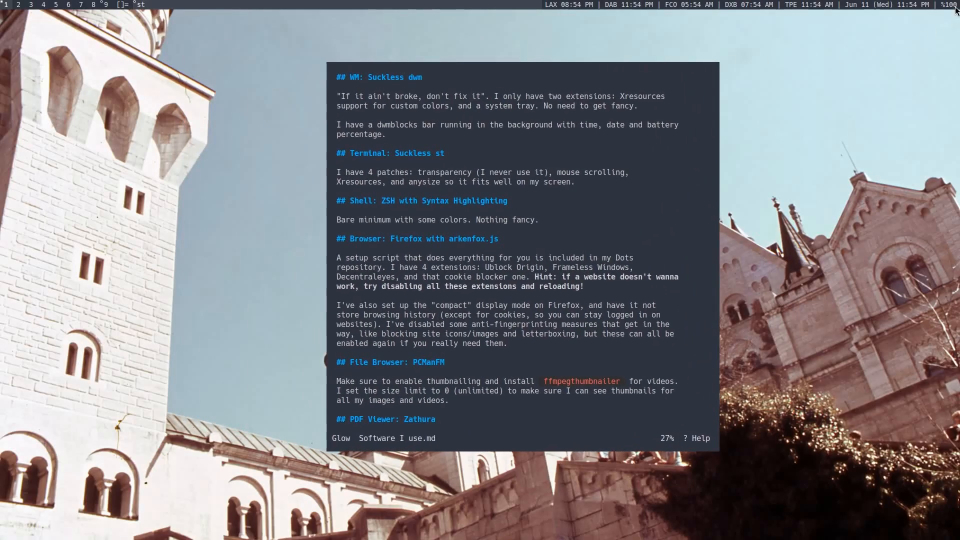
{"action": "mouse_move", "coordinate": [571, 74]}
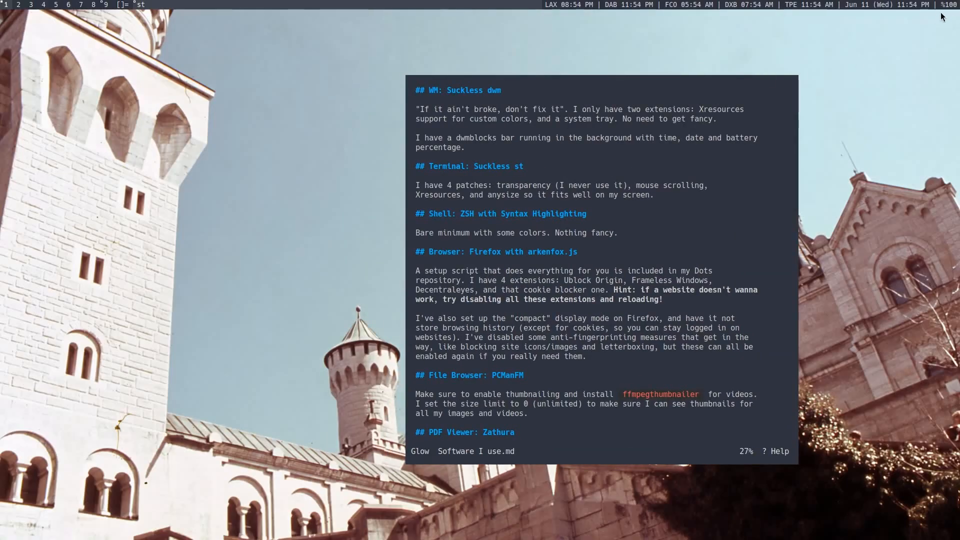
{"action": "mouse_move", "coordinate": [593, 89]}
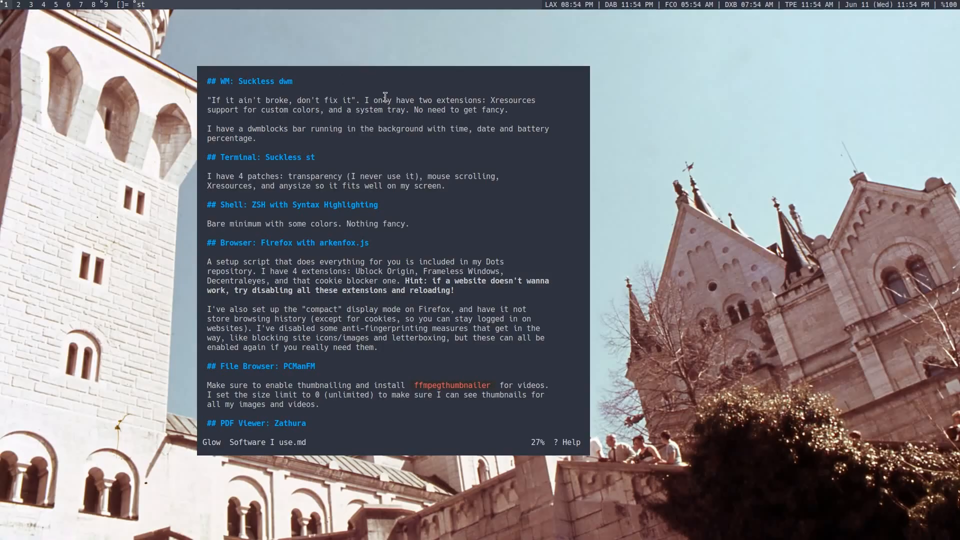
Step: Scroll the floating Glow notes to 32% so the Zathura description shows
{"action": "scroll", "scroll_direction": "down", "scroll_amount": 3}
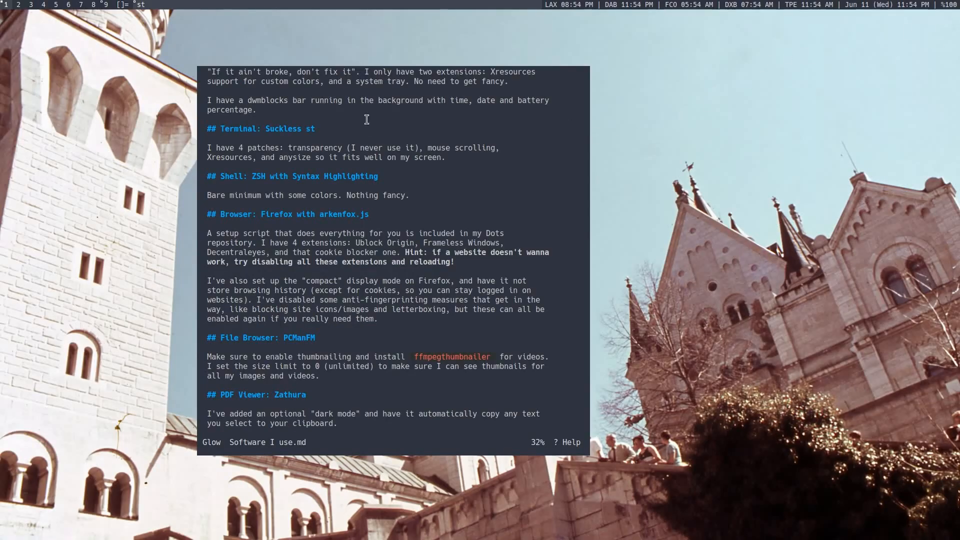
{"action": "mouse_move", "coordinate": [291, 109]}
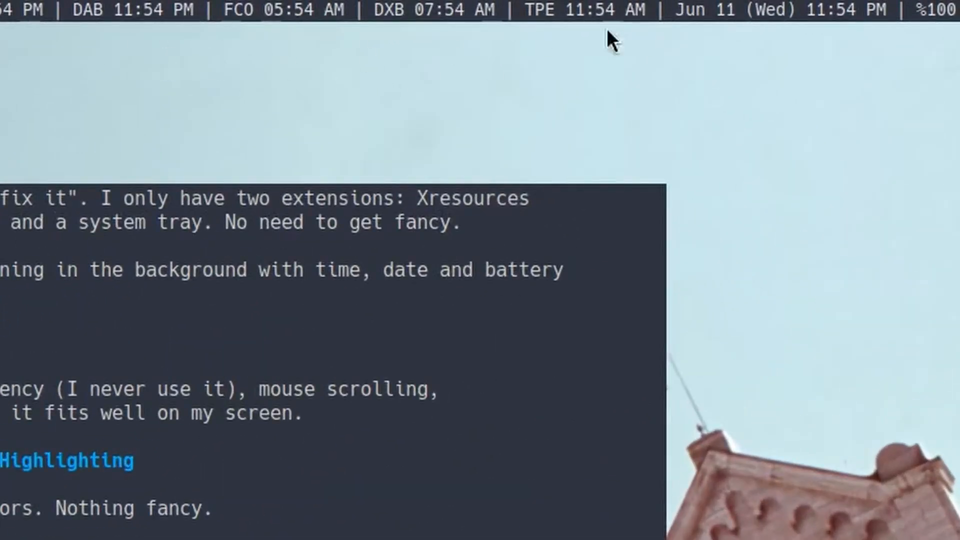
{"action": "mouse_move", "coordinate": [496, 18]}
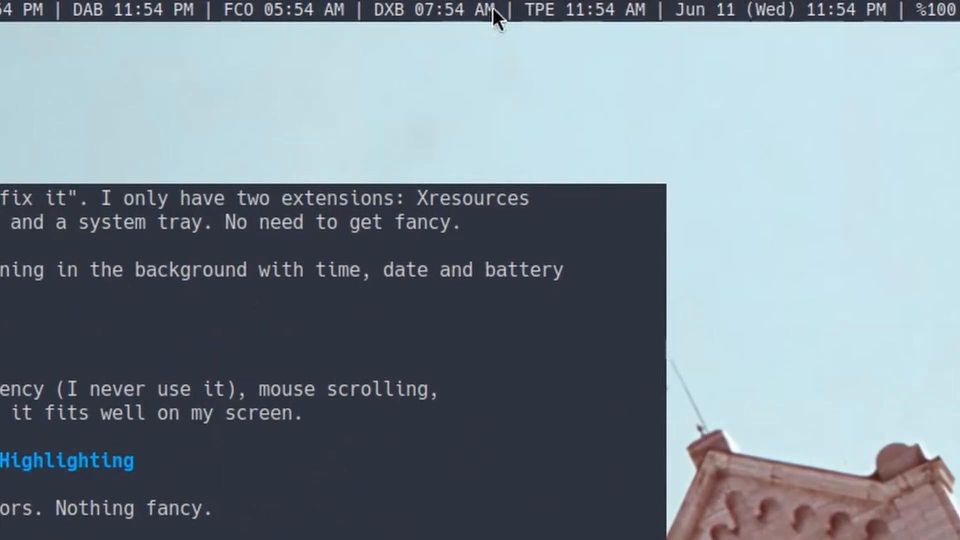
{"action": "mouse_move", "coordinate": [834, 32]}
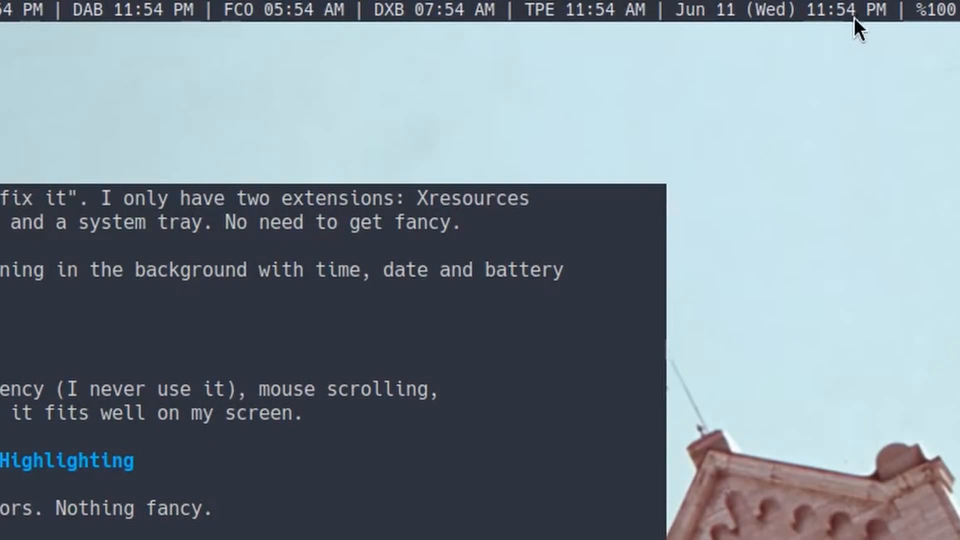
{"action": "mouse_move", "coordinate": [487, 202]}
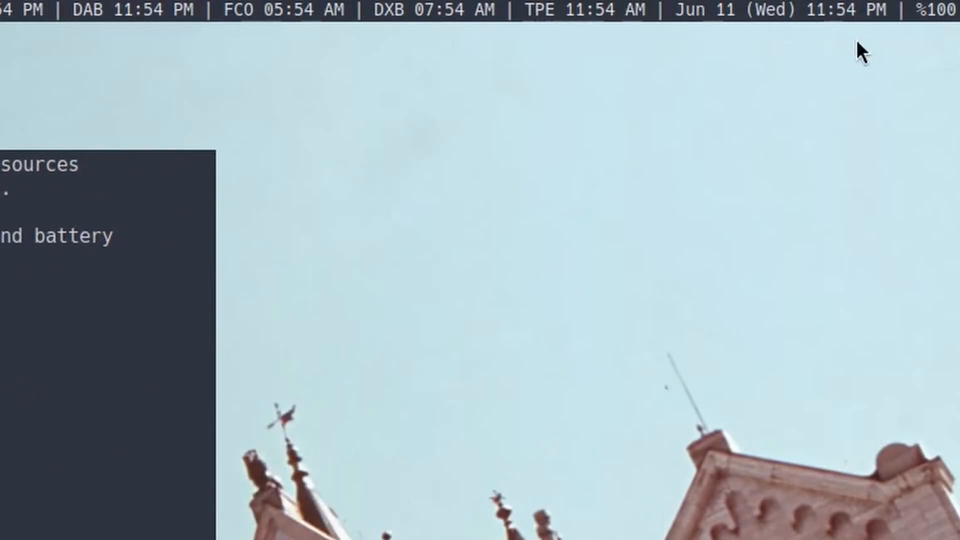
{"action": "mouse_move", "coordinate": [894, 31]}
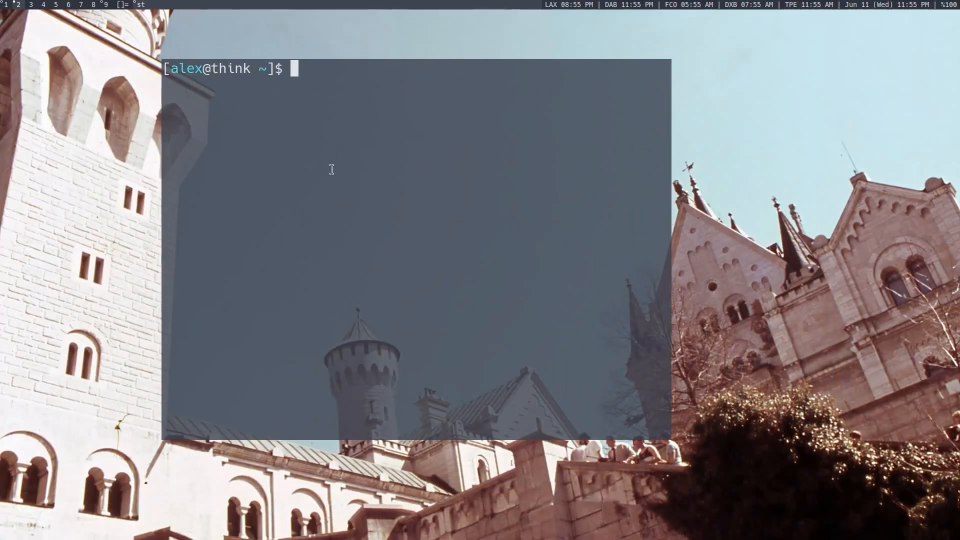
Step: Kill the xcompmgr compositor with pkill and reposition the now-solid terminal window
{"action": "type", "text": "pkill xc"}
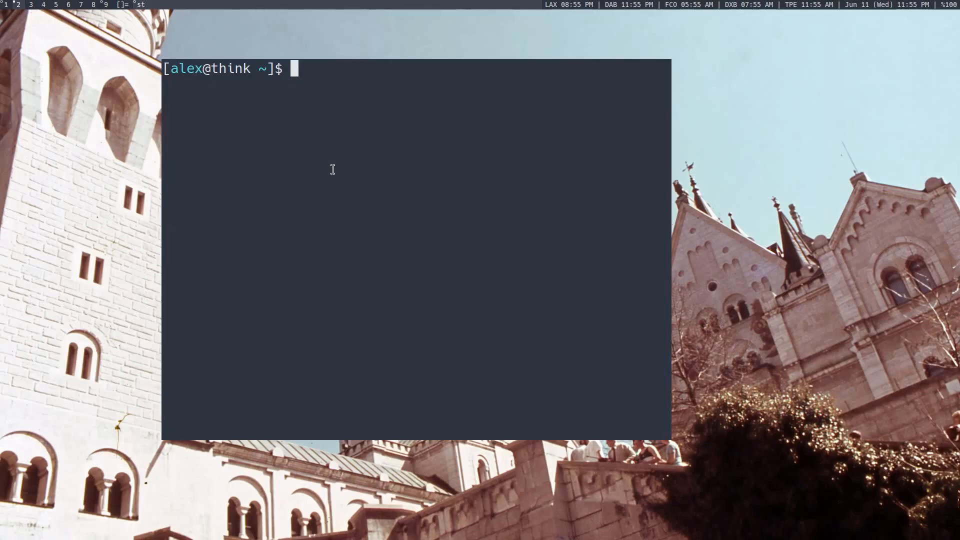
{"action": "left_click_drag", "start_coordinate": [670, 438], "coordinate": [531, 456]}
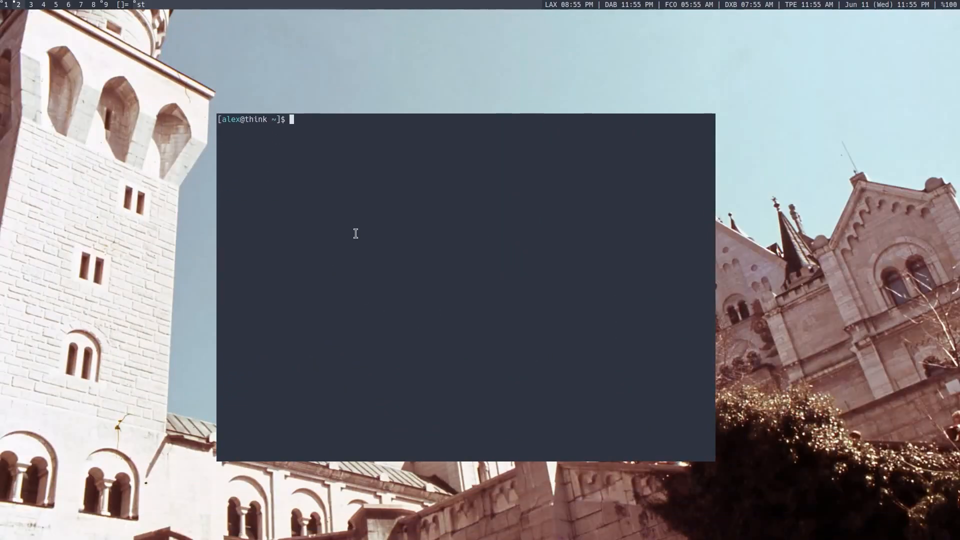
{"action": "mouse_move", "coordinate": [358, 239]}
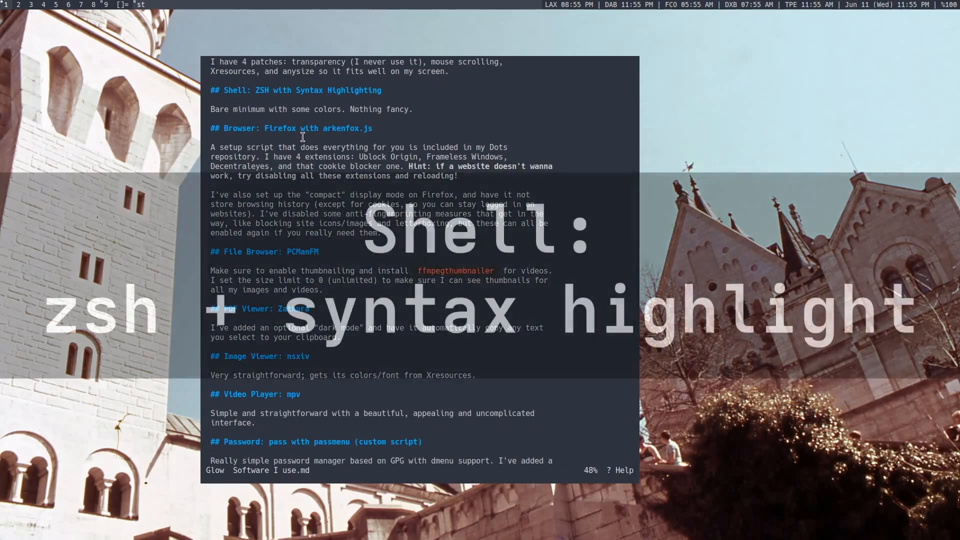
Step: Quit Glow with q and type some throwaway text at the full-screen shell prompt
{"action": "scroll", "scroll_direction": "down", "scroll_amount": 3}
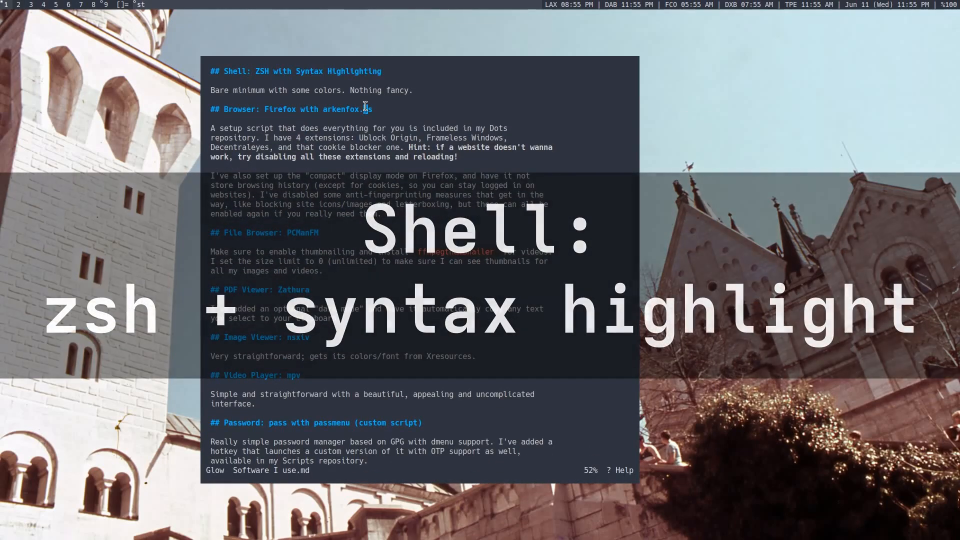
{"action": "key", "text": "q"}
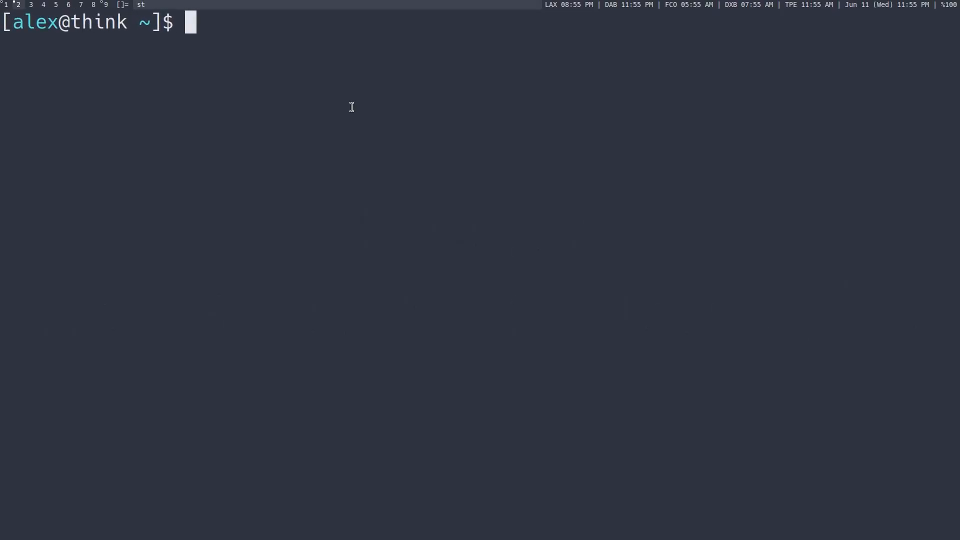
{"action": "type", "text": "wmeoprpoewrwemoirw"}
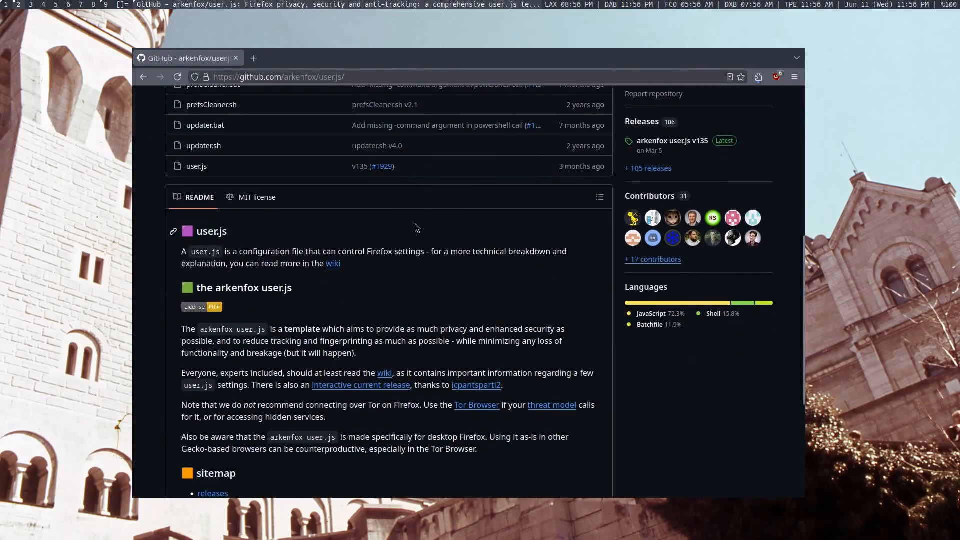
Step: Scroll the arkenfox user.js repository page down to the README and back up
{"action": "scroll", "scroll_direction": "down", "scroll_amount": 3}
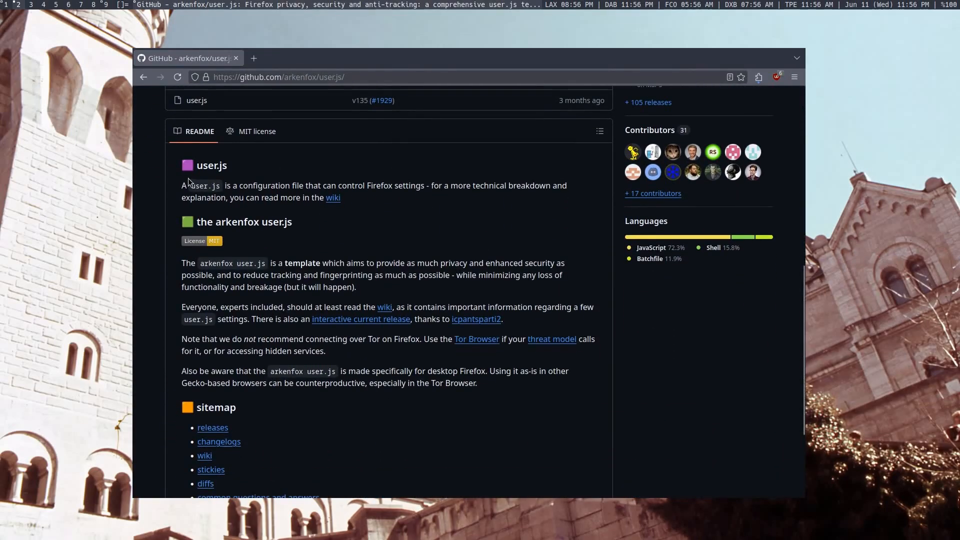
{"action": "scroll", "scroll_direction": "up", "scroll_amount": 3}
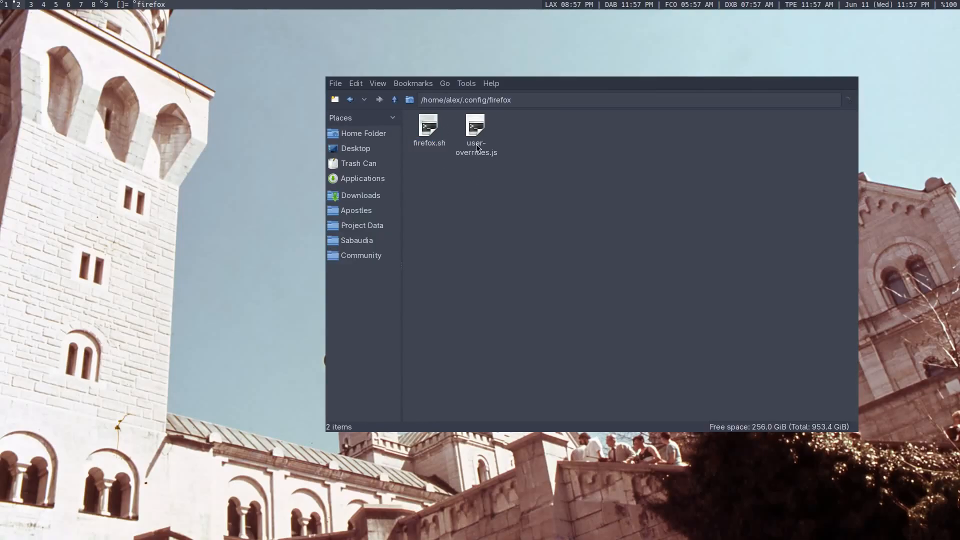
Step: Select user-overrides.js in the Firefox config folder and move PCManFM toward the upper left
{"action": "left_click", "coordinate": [475, 129]}
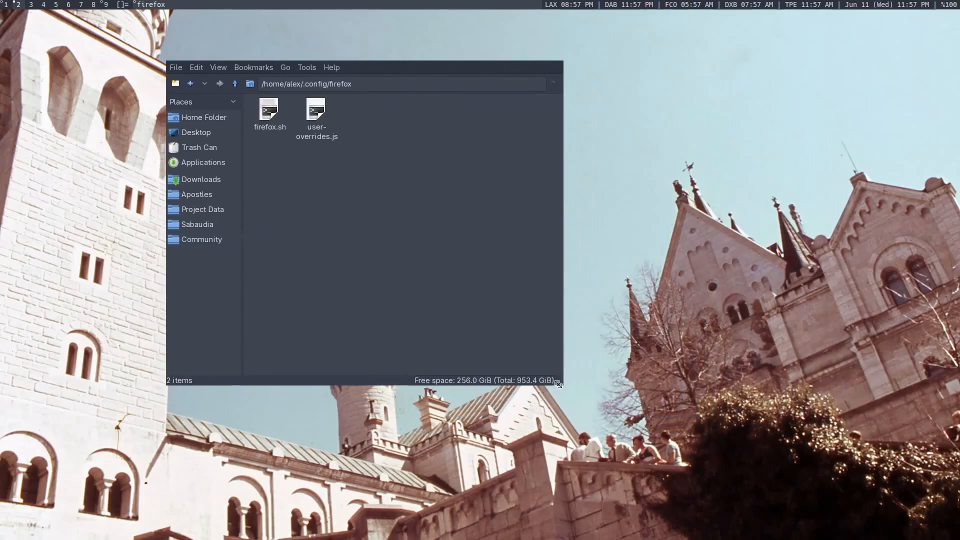
{"action": "left_click_drag", "start_coordinate": [557, 383], "coordinate": [548, 362]}
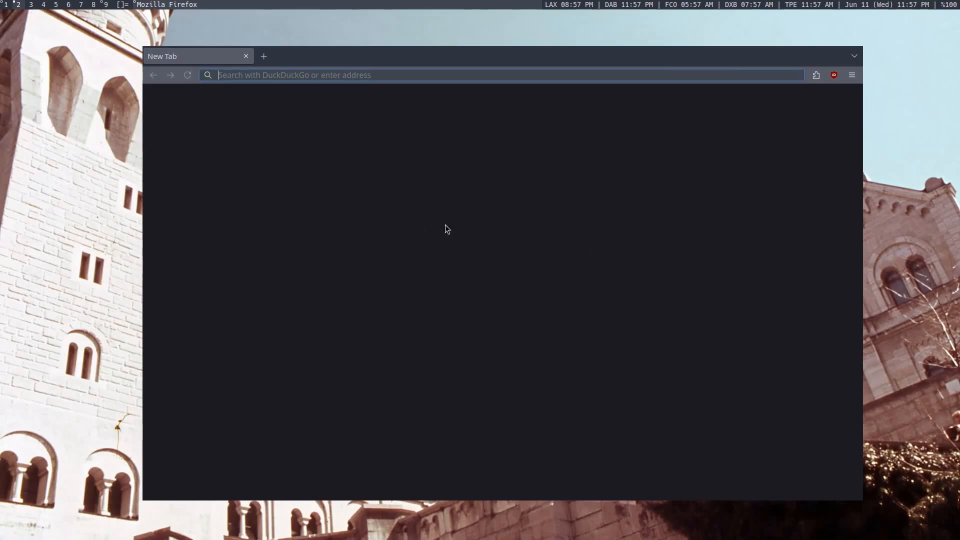
{"action": "mouse_move", "coordinate": [496, 227]}
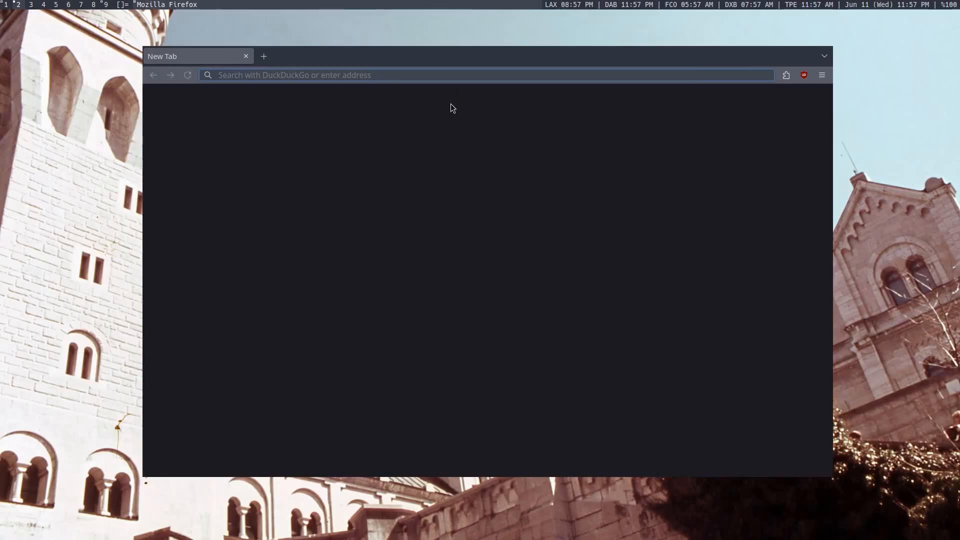
Step: Move the new Firefox window left and show its installed extensions list
{"action": "left_click_drag", "start_coordinate": [452, 56], "coordinate": [378, 59]}
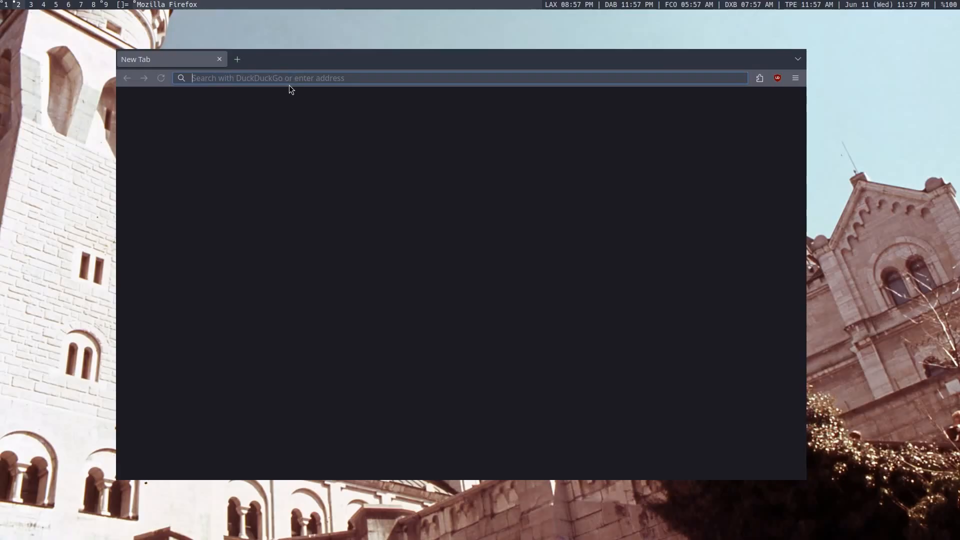
{"action": "mouse_move", "coordinate": [288, 91]}
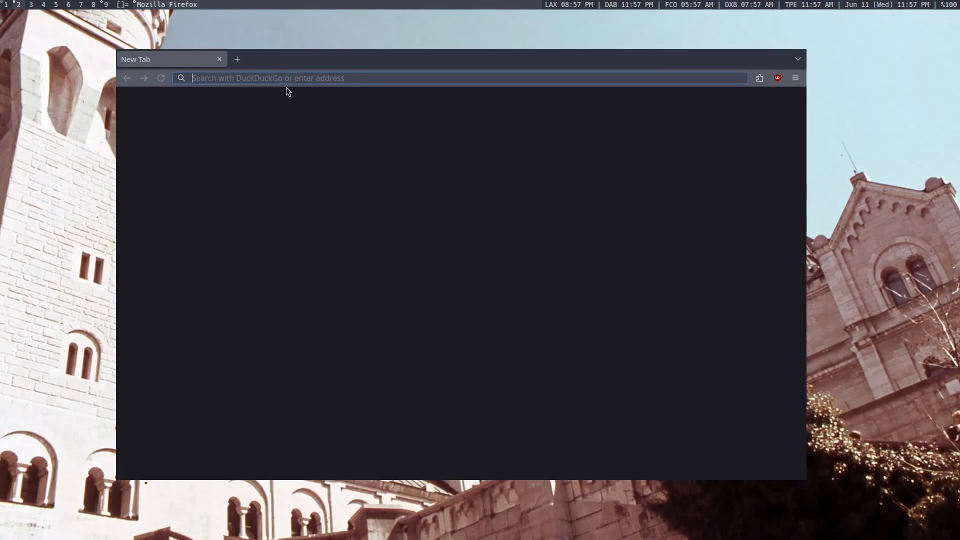
{"action": "left_click", "coordinate": [759, 78]}
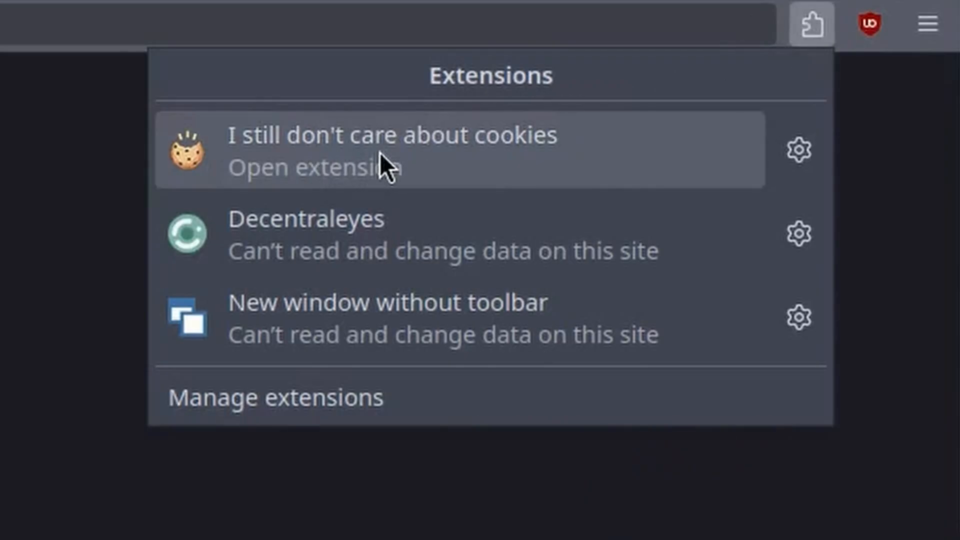
{"action": "mouse_move", "coordinate": [456, 184]}
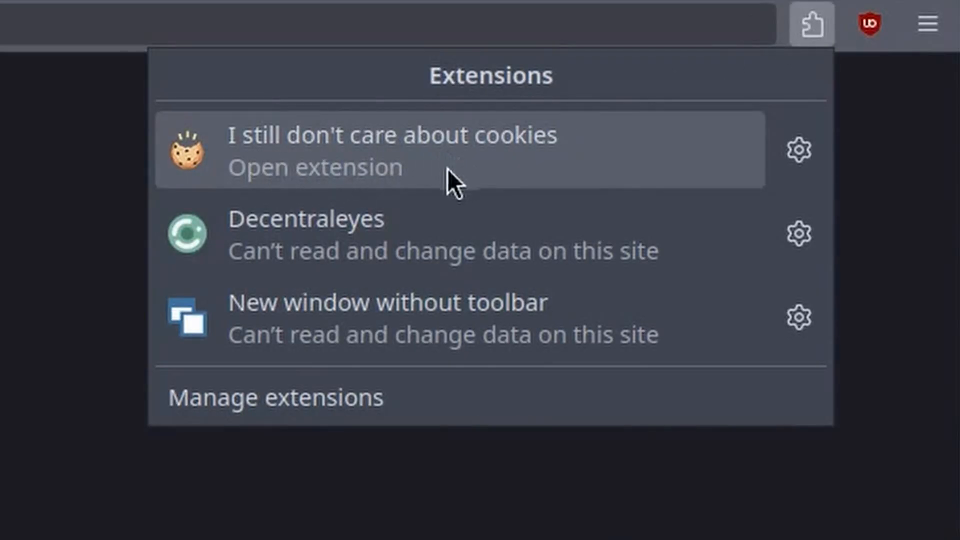
{"action": "mouse_move", "coordinate": [392, 233]}
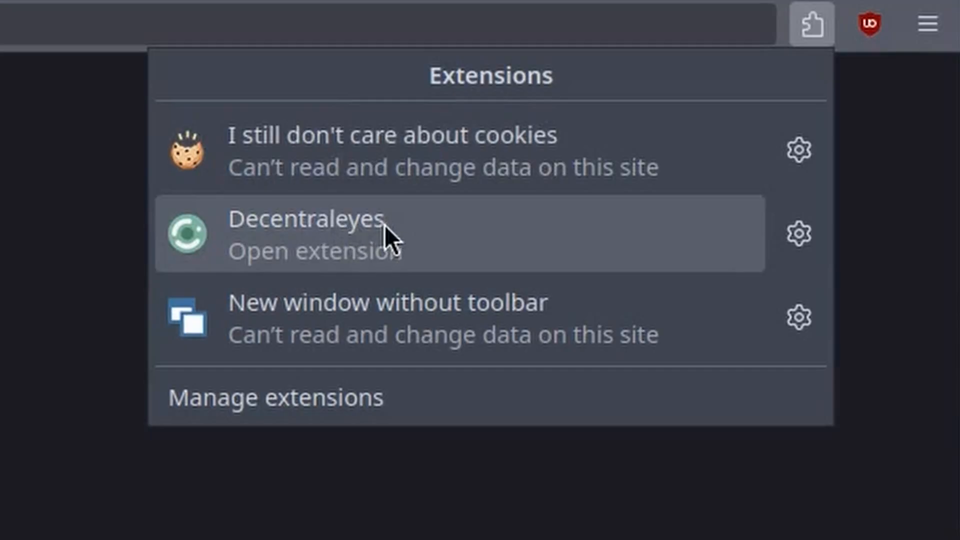
{"action": "mouse_move", "coordinate": [416, 239]}
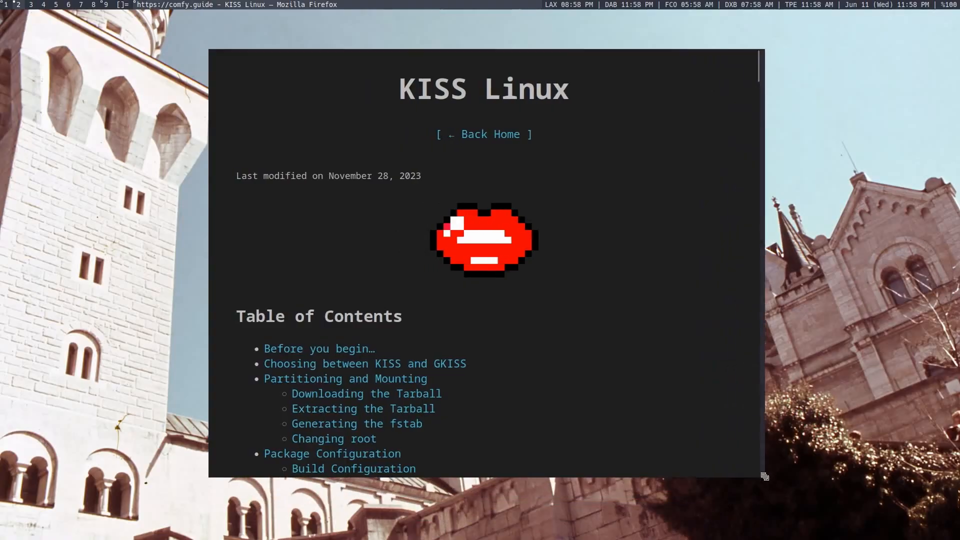
Step: Scroll down the KISS Linux guide page on comfy.guide
{"action": "scroll", "scroll_direction": "down", "scroll_amount": 3}
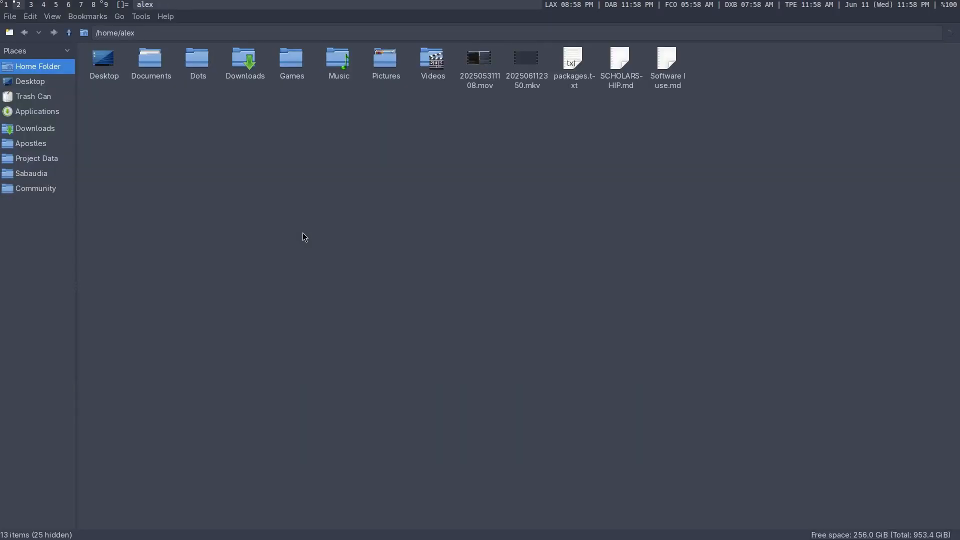
{"action": "mouse_move", "coordinate": [305, 231]}
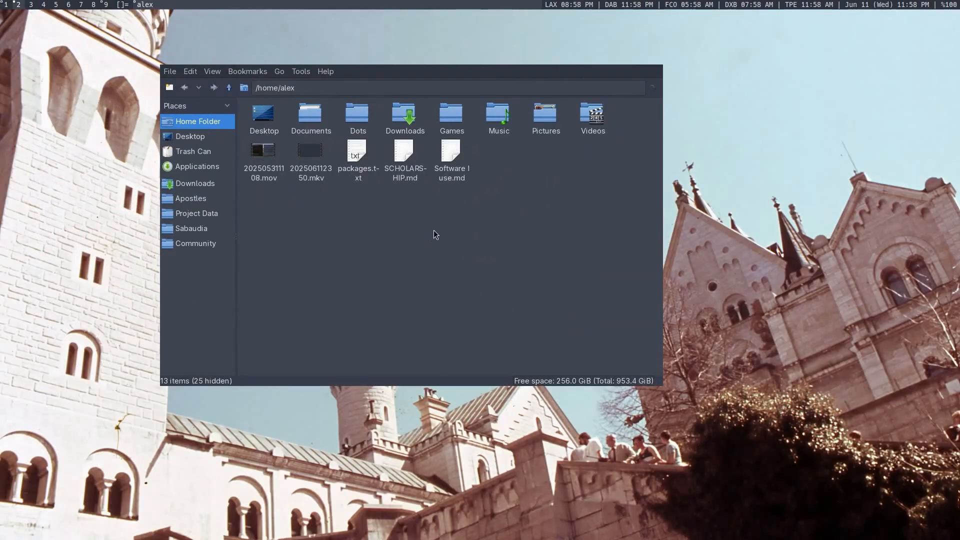
{"action": "mouse_move", "coordinate": [383, 231]}
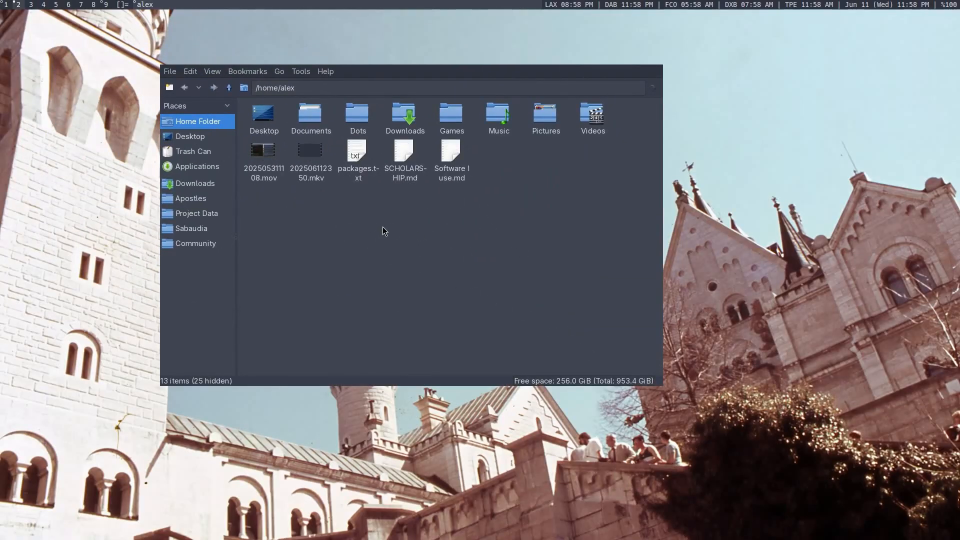
{"action": "mouse_move", "coordinate": [256, 213]}
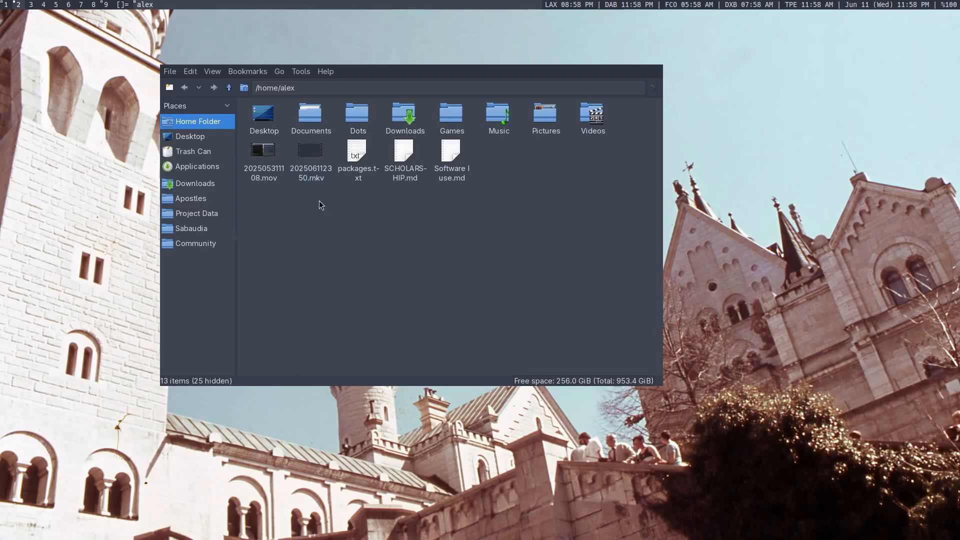
Step: Open the day.jpg wallpaper from the PCManFM home folder view
{"action": "double_click", "coordinate": [452, 153]}
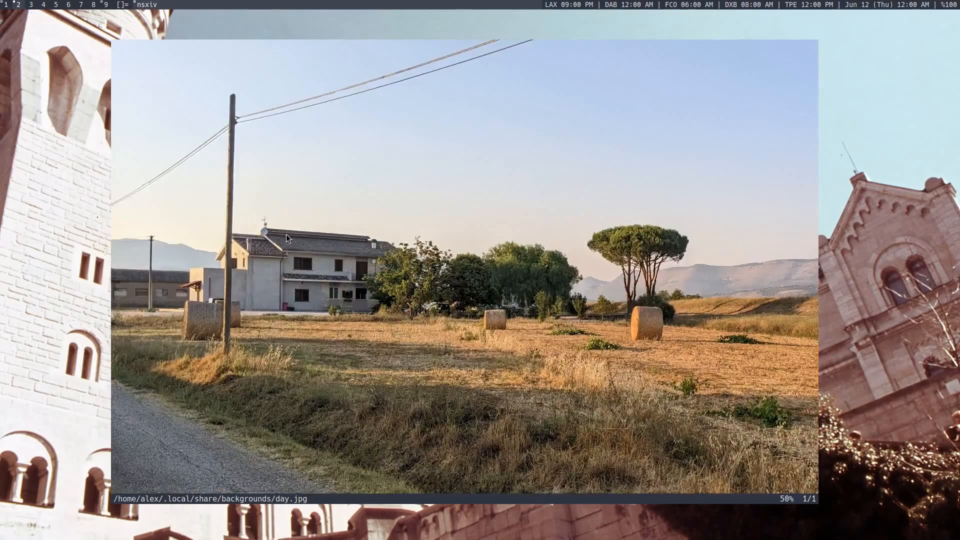
Step: Zoom day.jpg out to 25% so the whole farmhouse field photo fits the window
{"action": "key", "text": "minus"}
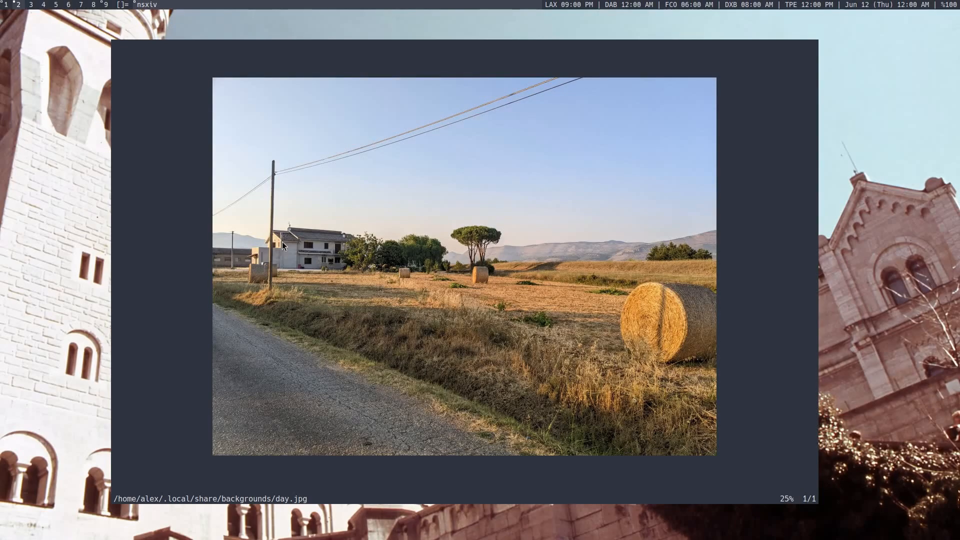
{"action": "mouse_move", "coordinate": [383, 378]}
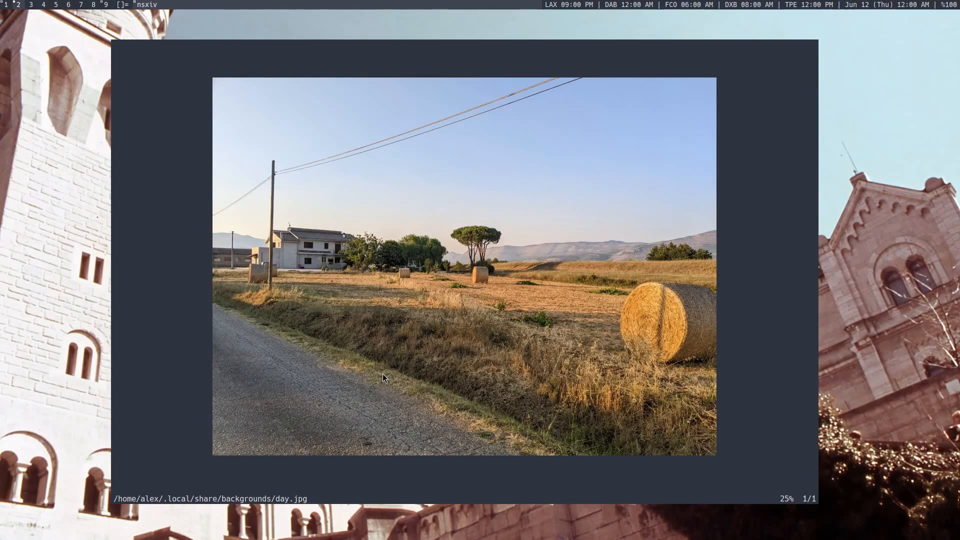
{"action": "mouse_move", "coordinate": [428, 336]}
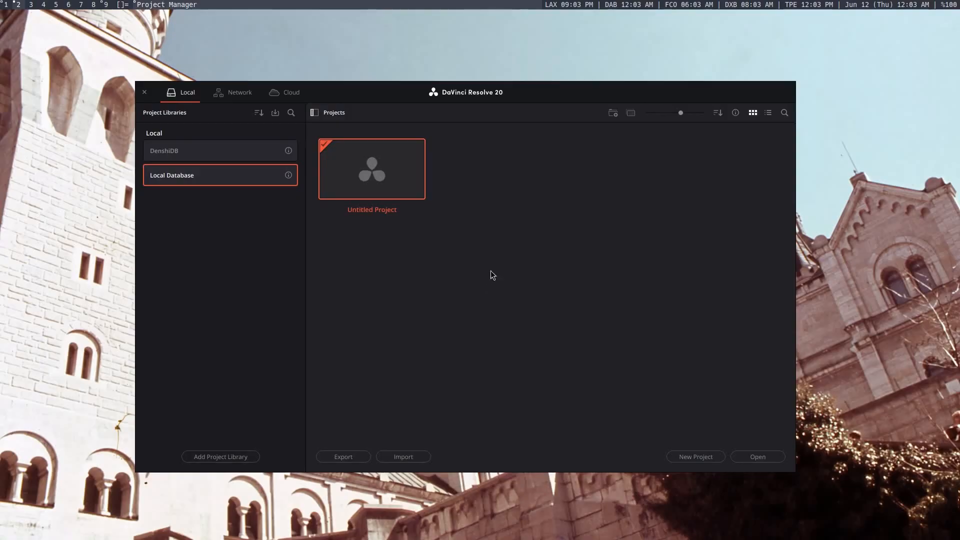
{"action": "mouse_move", "coordinate": [444, 292]}
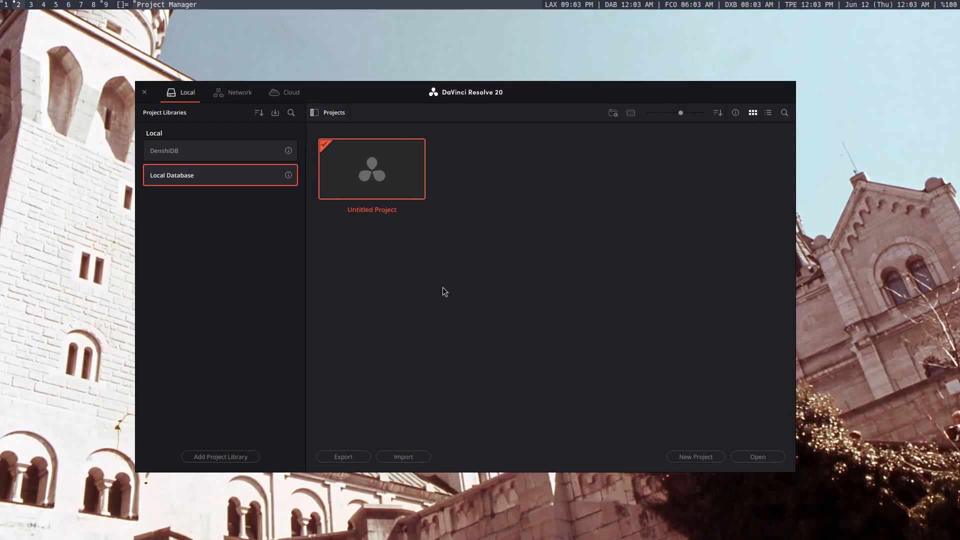
{"action": "mouse_move", "coordinate": [458, 266]}
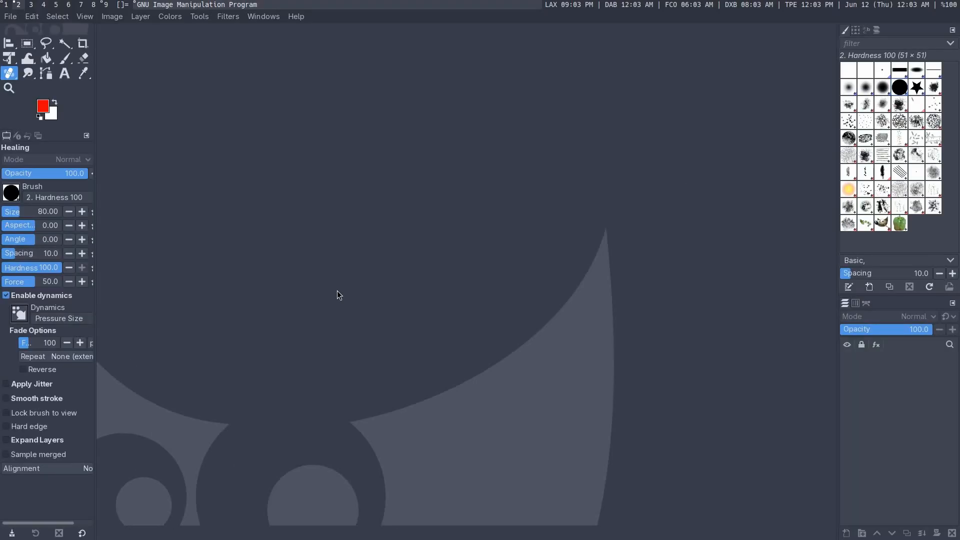
{"action": "mouse_move", "coordinate": [351, 260]}
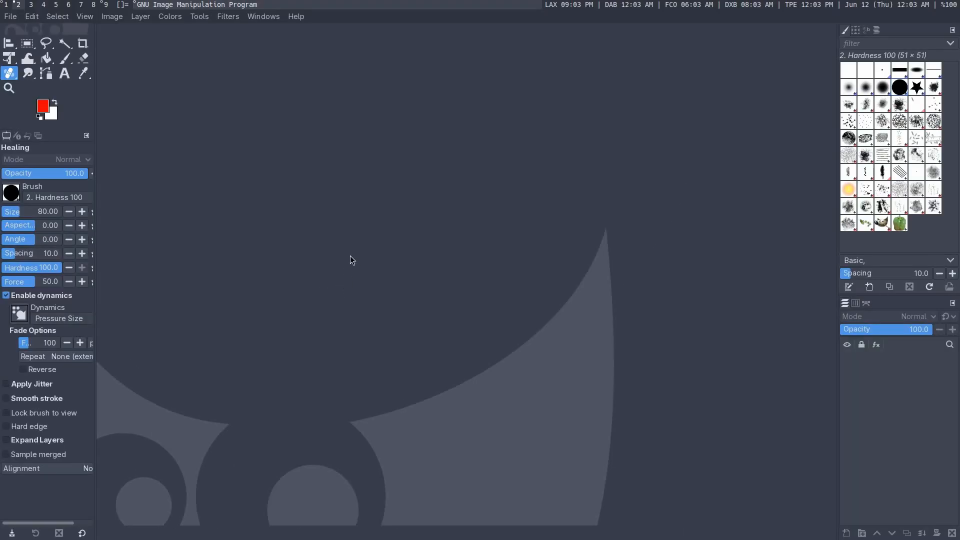
{"action": "mouse_move", "coordinate": [342, 262]}
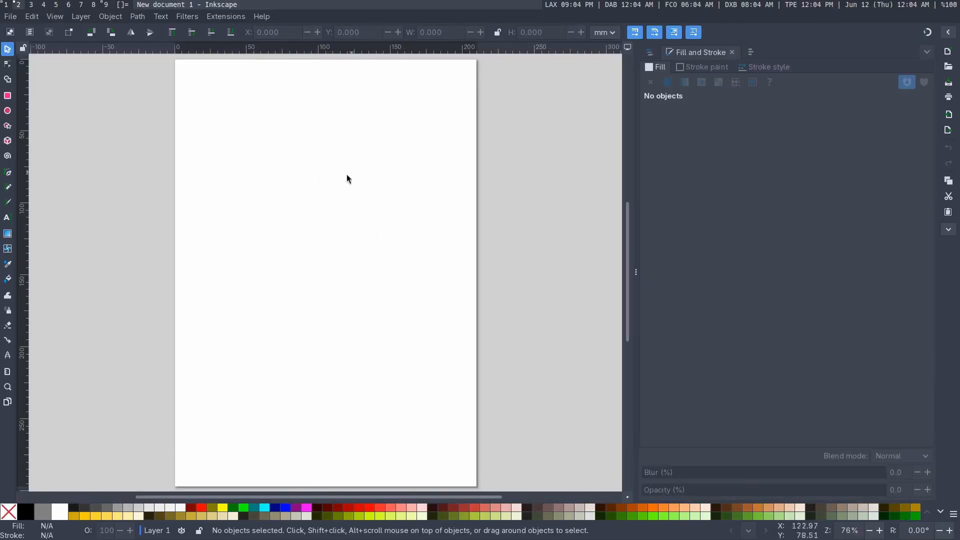
Step: Drag out a shape on the blank Inkscape New document 1 canvas
{"action": "left_click_drag", "start_coordinate": [144, 121], "coordinate": [414, 268]}
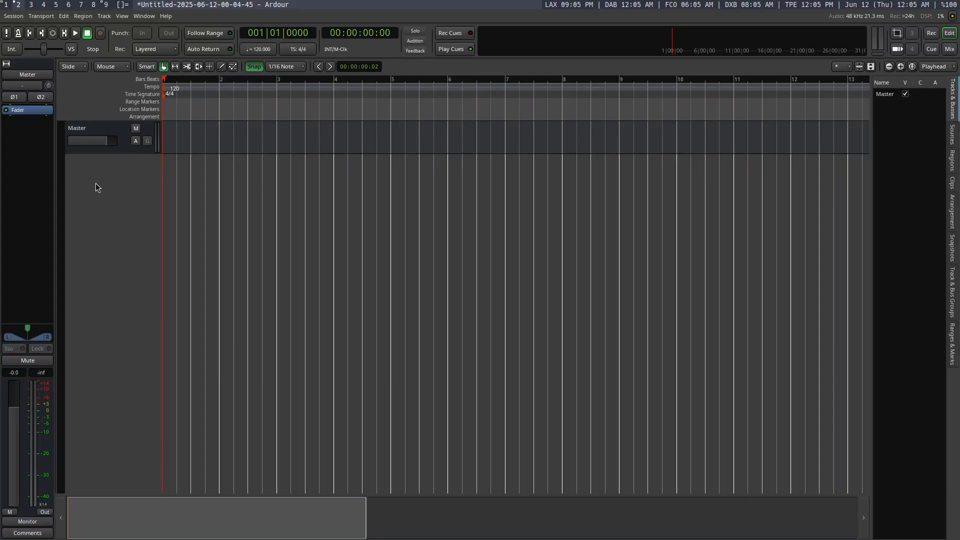
{"action": "mouse_move", "coordinate": [89, 190]}
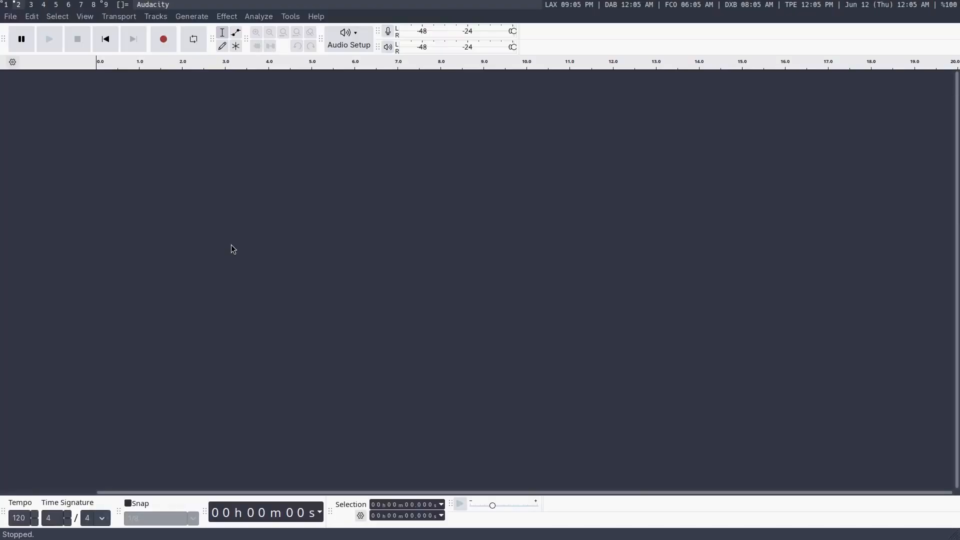
Step: Record a short audio clip, then discard it with No when closing Audacity
{"action": "left_click", "coordinate": [163, 39]}
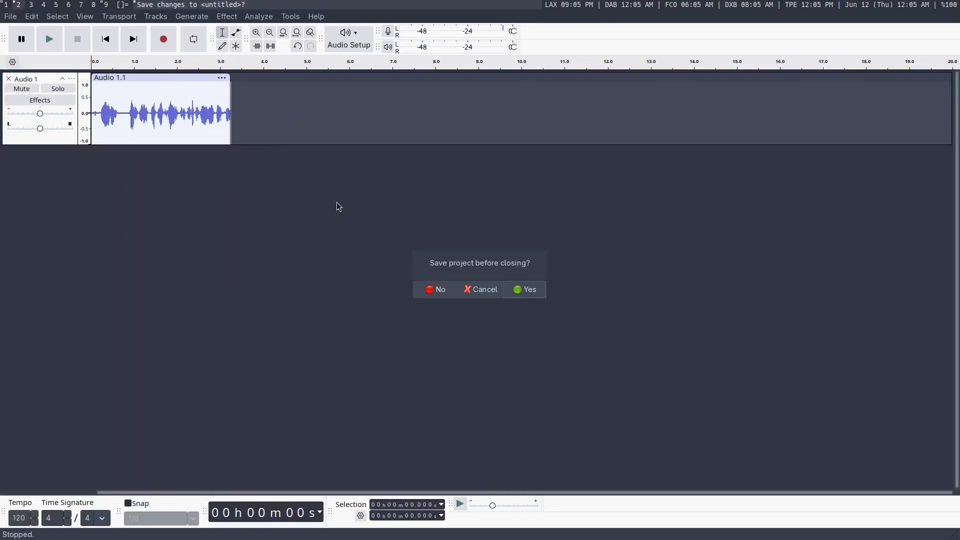
{"action": "left_click", "coordinate": [436, 289]}
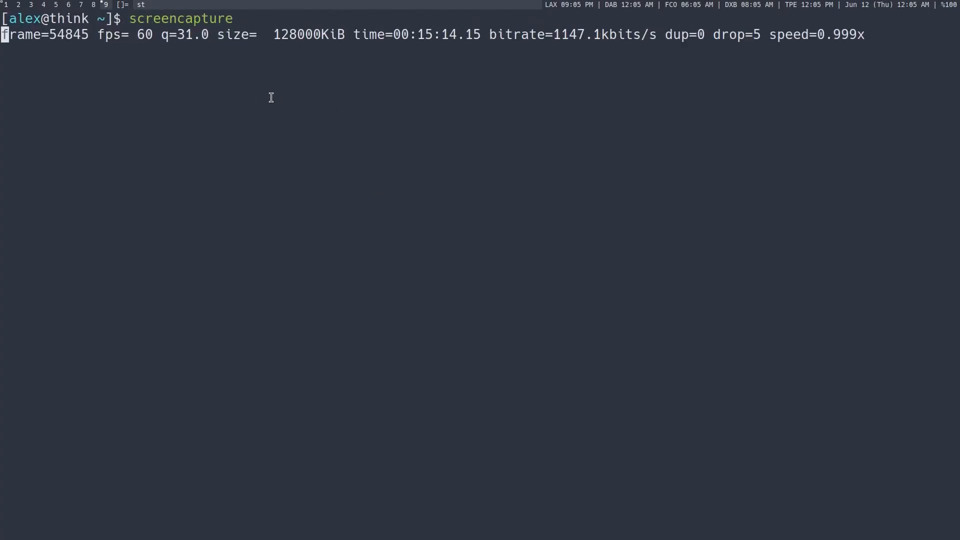
{"action": "mouse_move", "coordinate": [333, 136]}
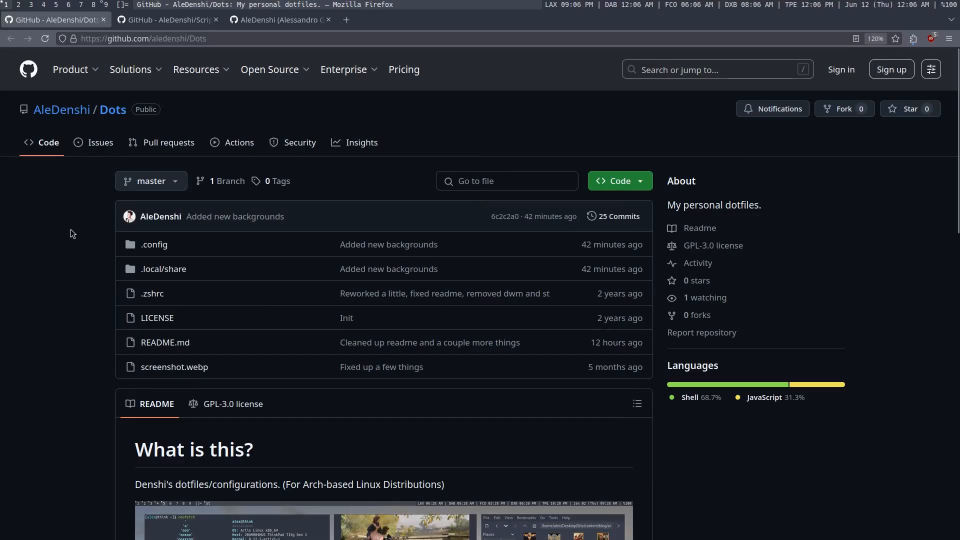
{"action": "mouse_move", "coordinate": [51, 273]}
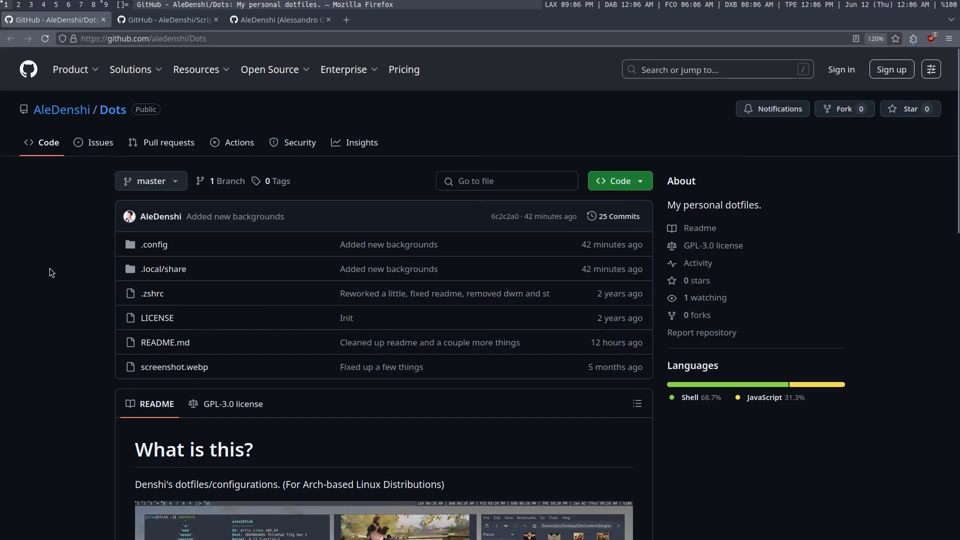
{"action": "mouse_move", "coordinate": [120, 116]}
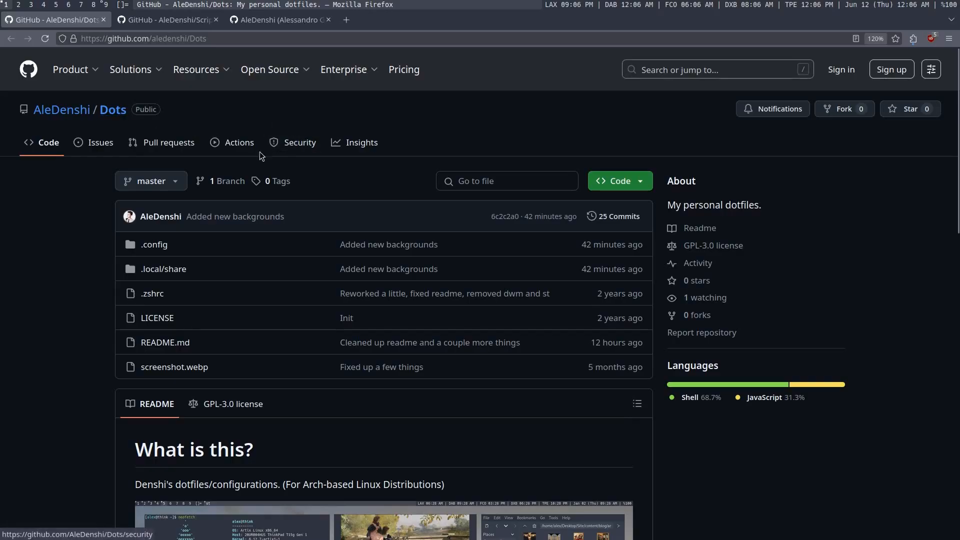
{"action": "mouse_move", "coordinate": [275, 123]}
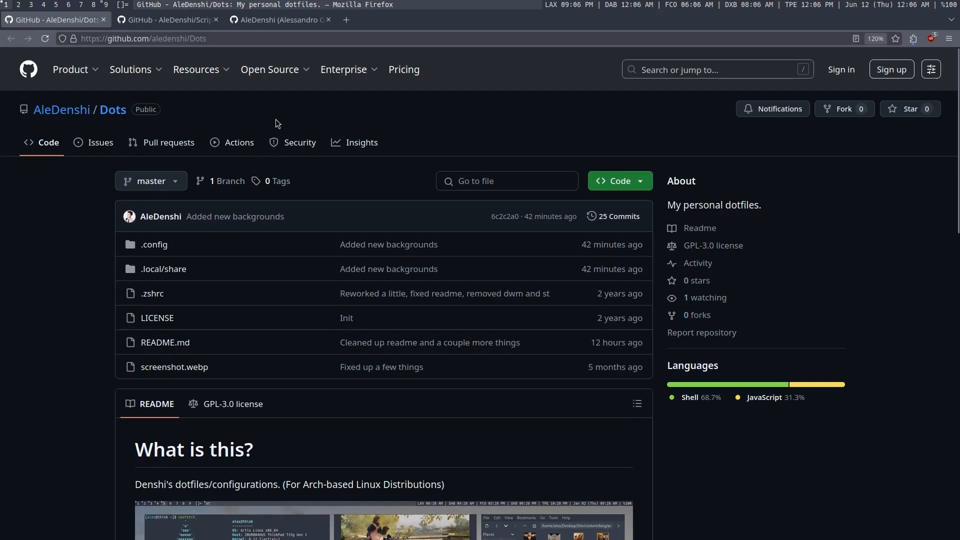
Step: Browse the Scripts repository file list and repositories list, then return to the Dots repository
{"action": "left_click", "coordinate": [165, 20]}
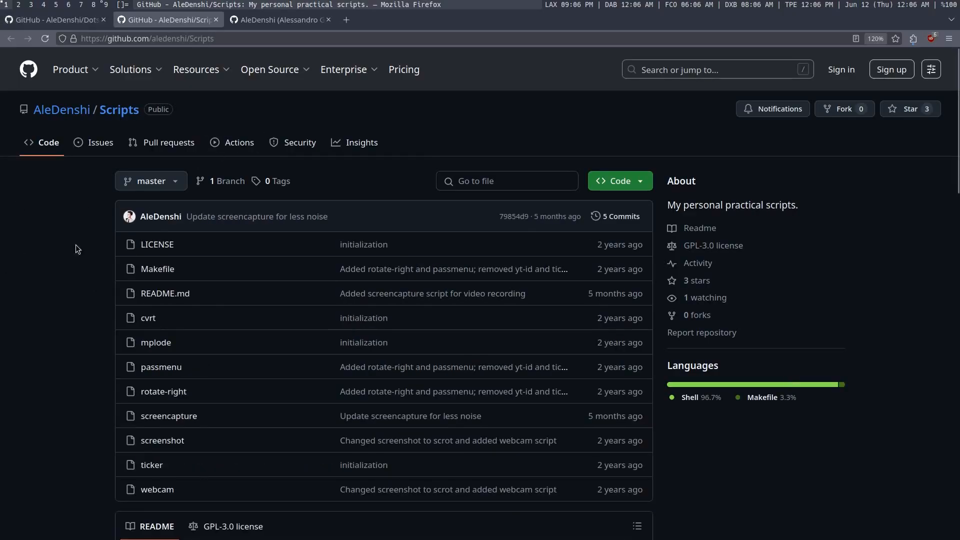
{"action": "scroll", "scroll_direction": "down", "scroll_amount": 3}
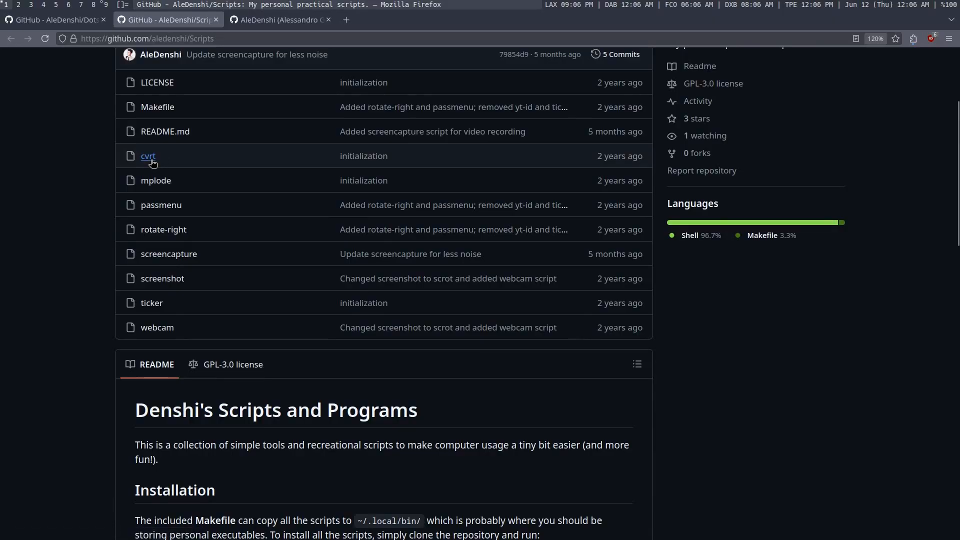
{"action": "mouse_move", "coordinate": [159, 204]}
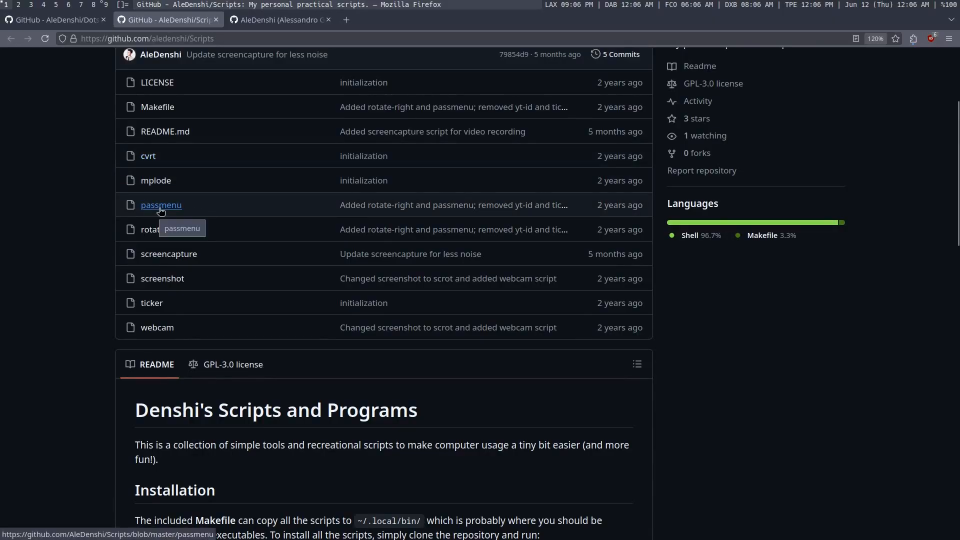
{"action": "mouse_move", "coordinate": [48, 233]}
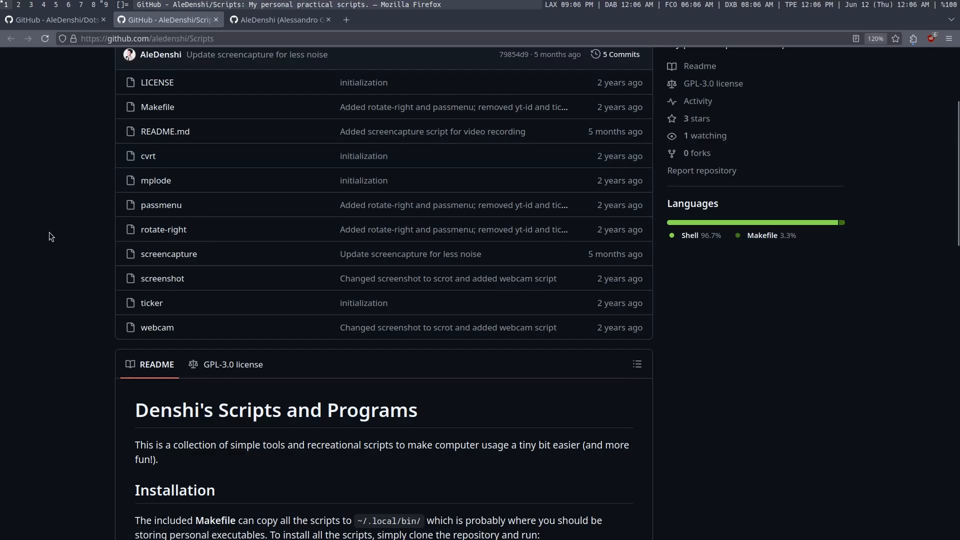
{"action": "mouse_move", "coordinate": [53, 233]}
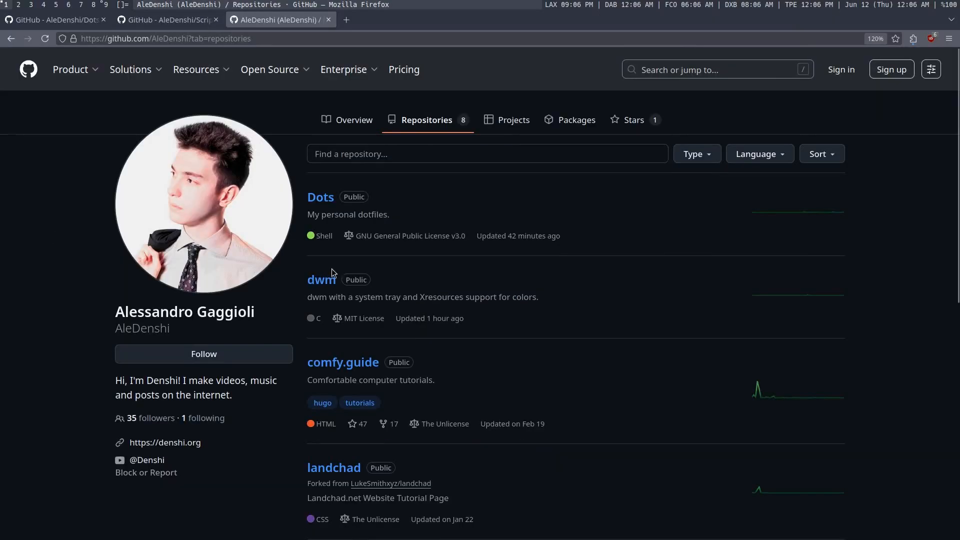
{"action": "scroll", "scroll_direction": "down", "scroll_amount": 3}
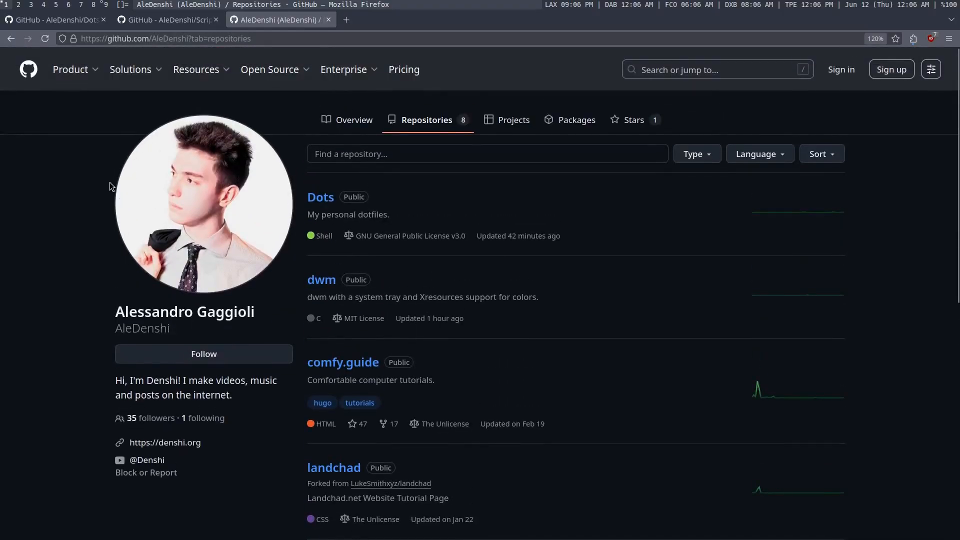
{"action": "mouse_move", "coordinate": [279, 180]}
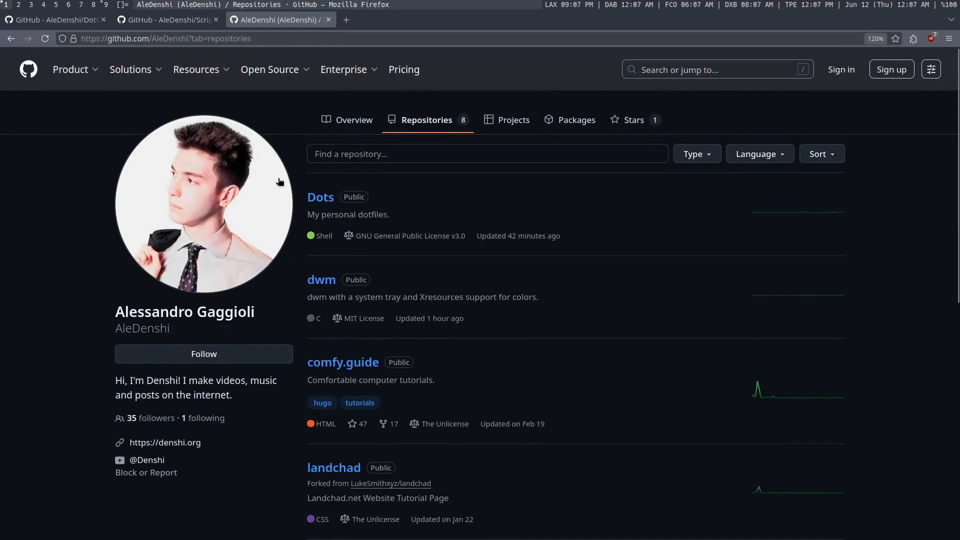
{"action": "left_click", "coordinate": [320, 197]}
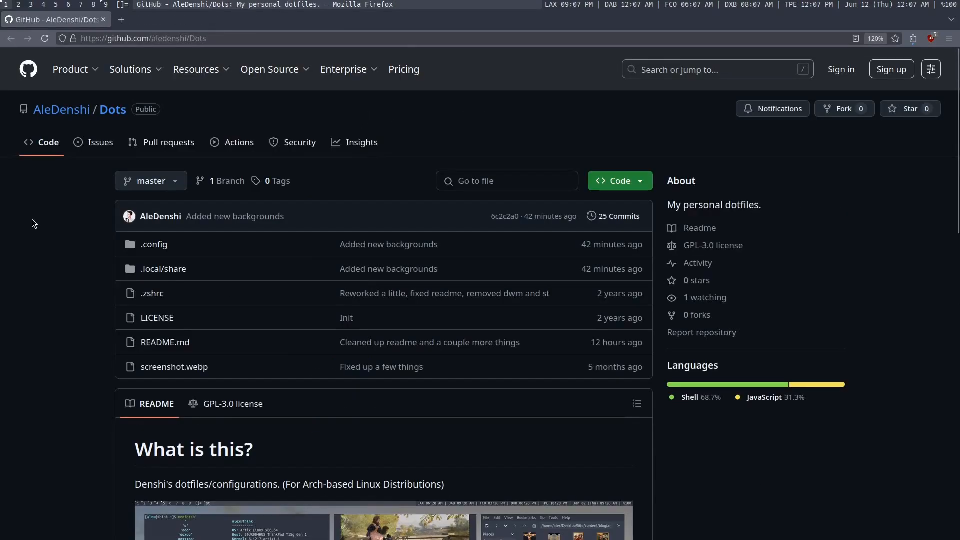